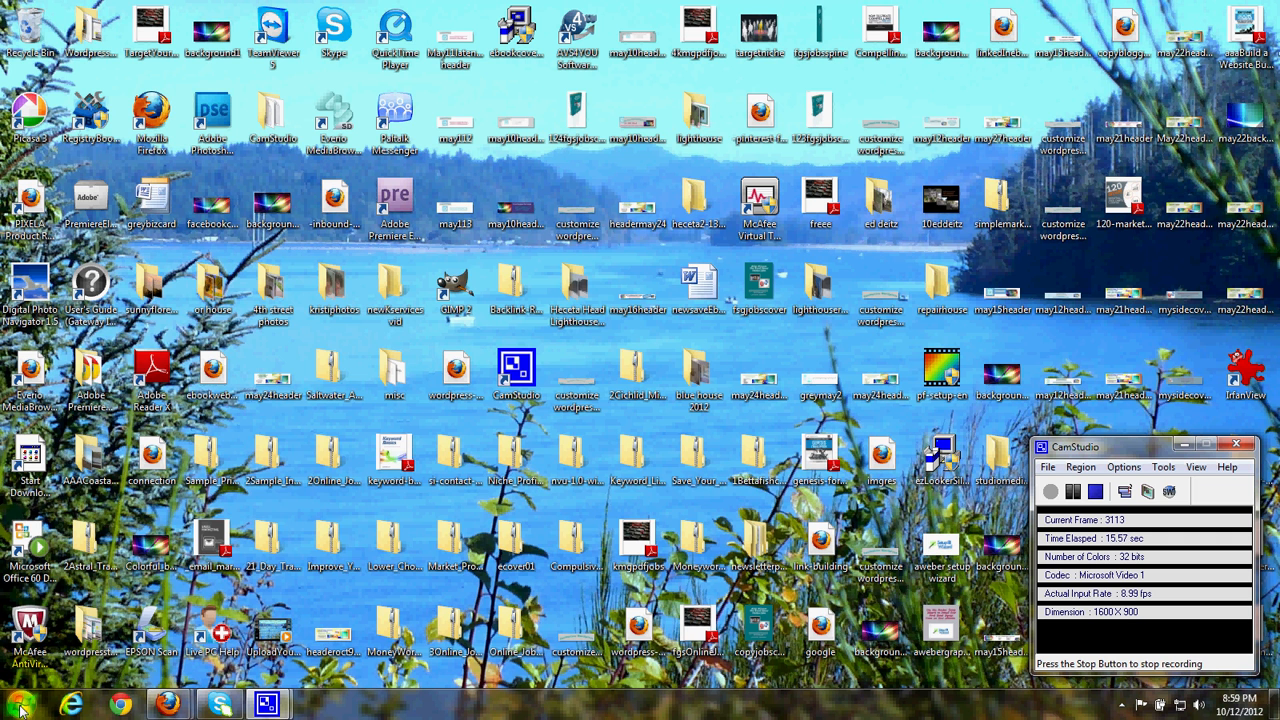
- Launch Microsoft Office Word 2007 from the Start menu to a blank document
{"action": "left_click", "coordinate": [20, 704]}
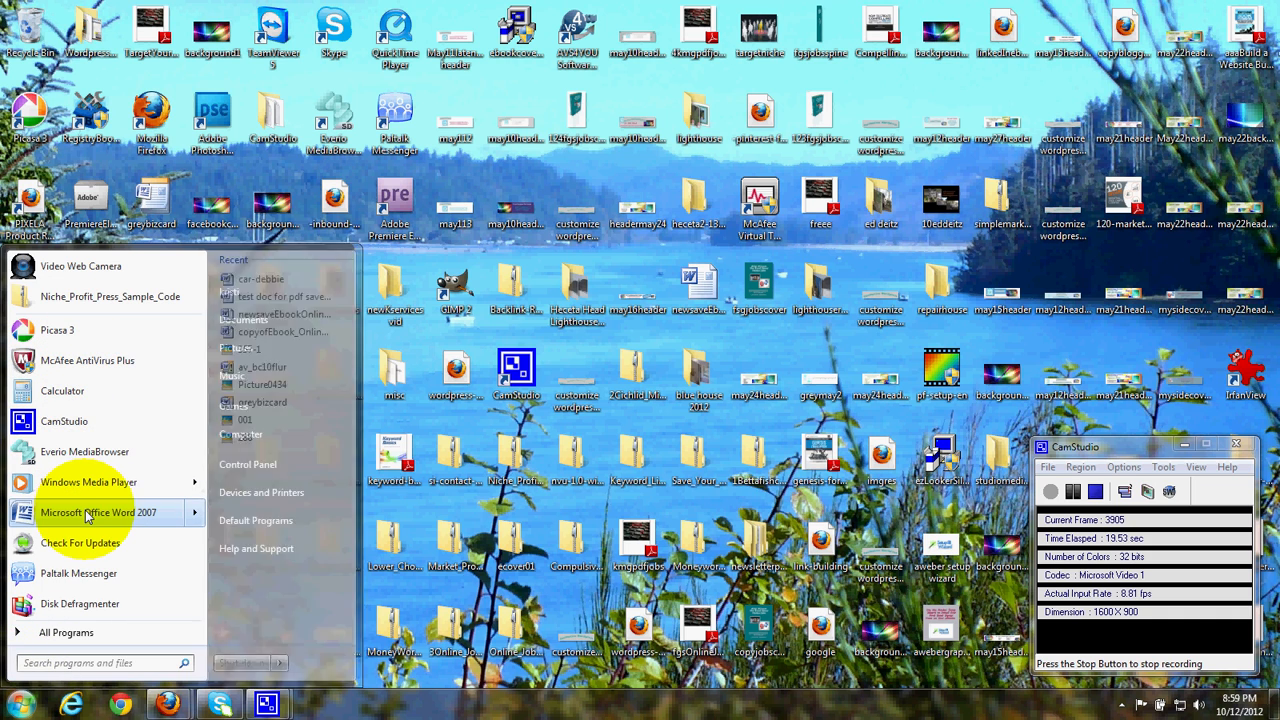
{"action": "left_click", "coordinate": [98, 512]}
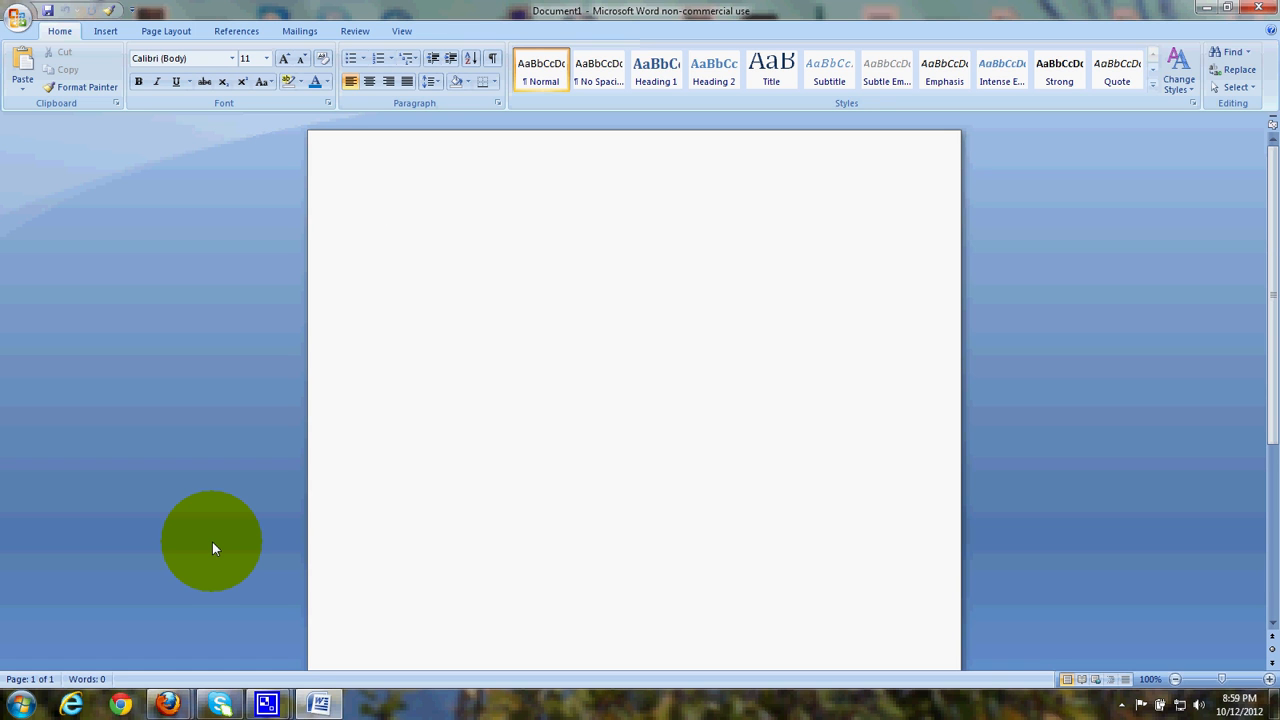
- Write "Testing a demo." and save it as the Word document Testing a demo in Documents
{"action": "type", "text": "Testing!"}
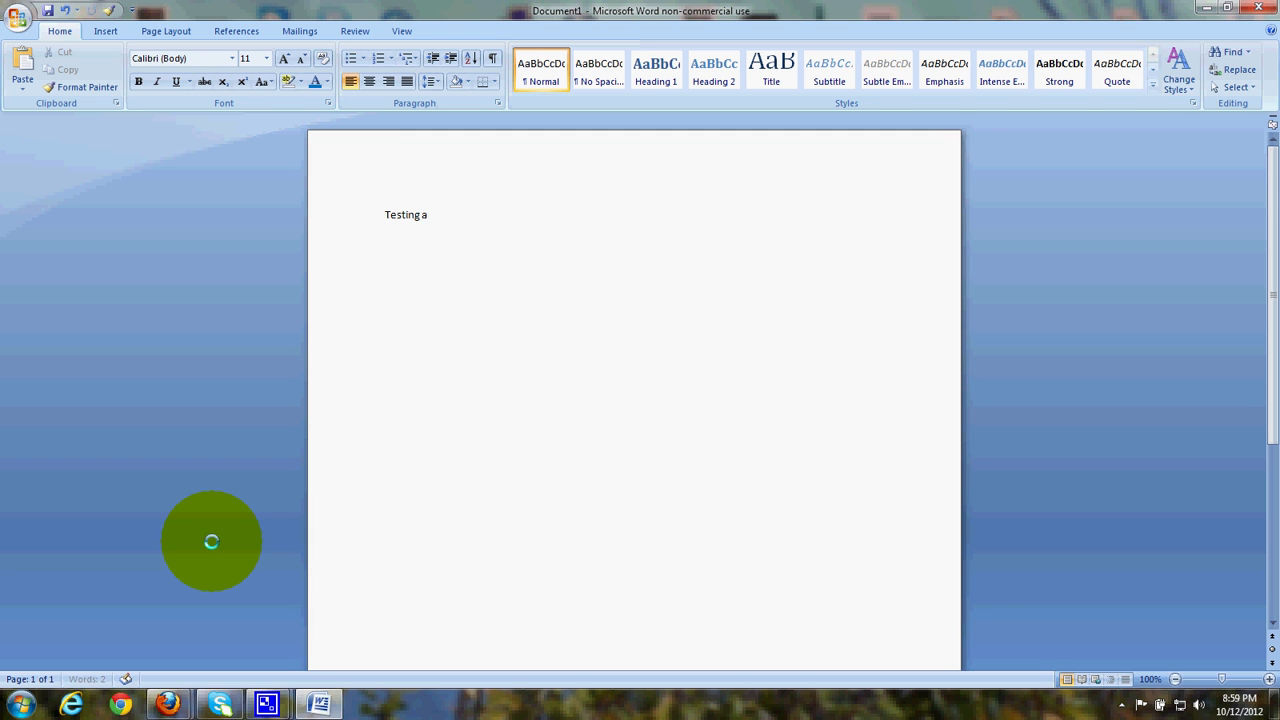
{"action": "type", "text": "demo."}
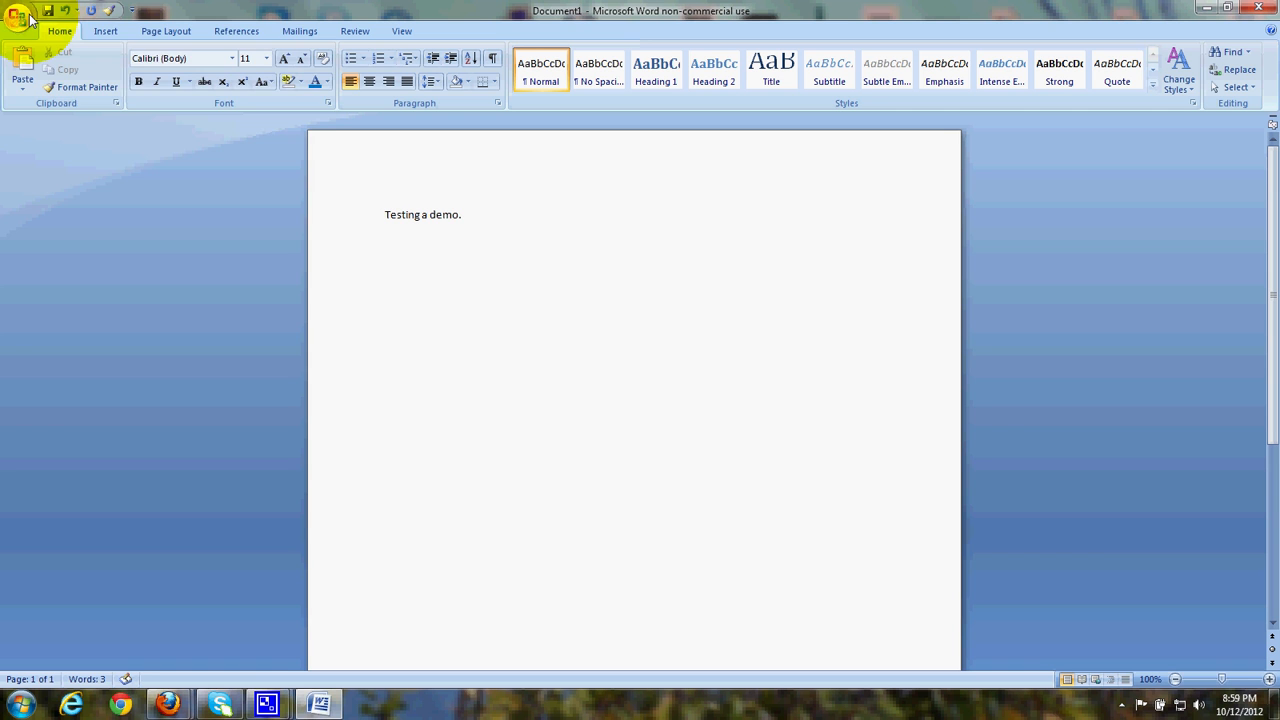
{"action": "left_click", "coordinate": [20, 18]}
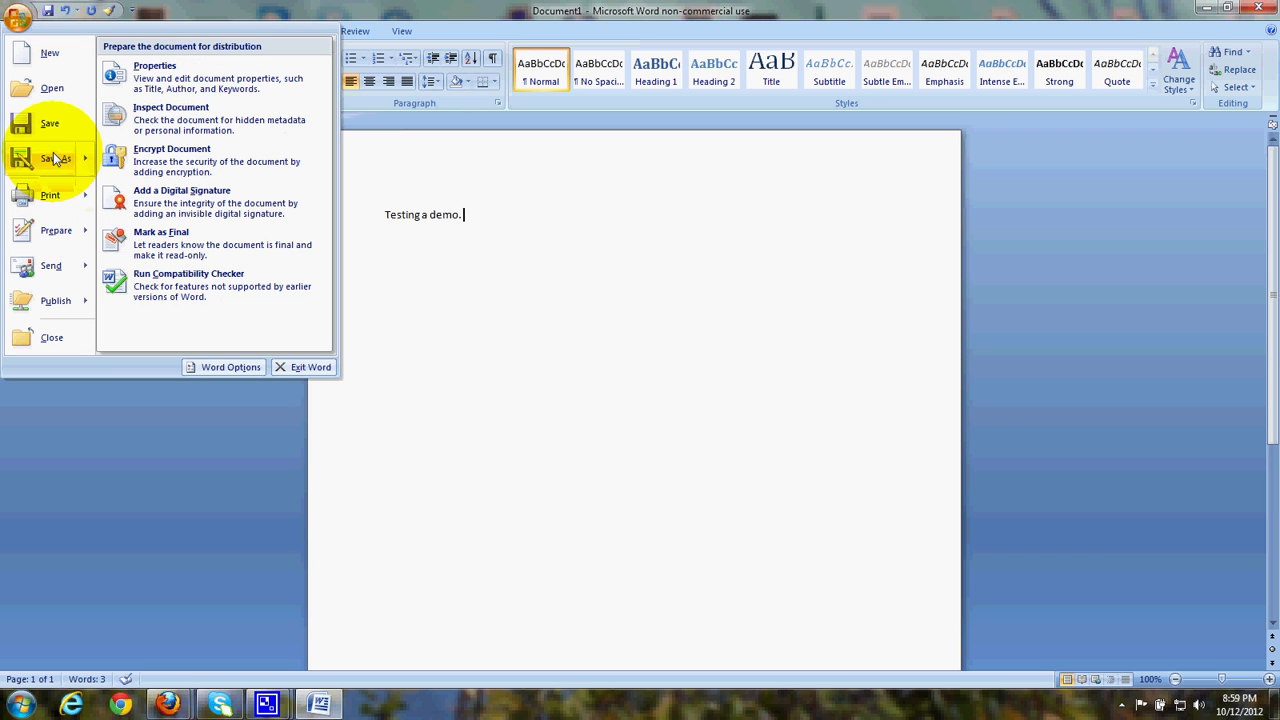
{"action": "mouse_move", "coordinate": [56, 158]}
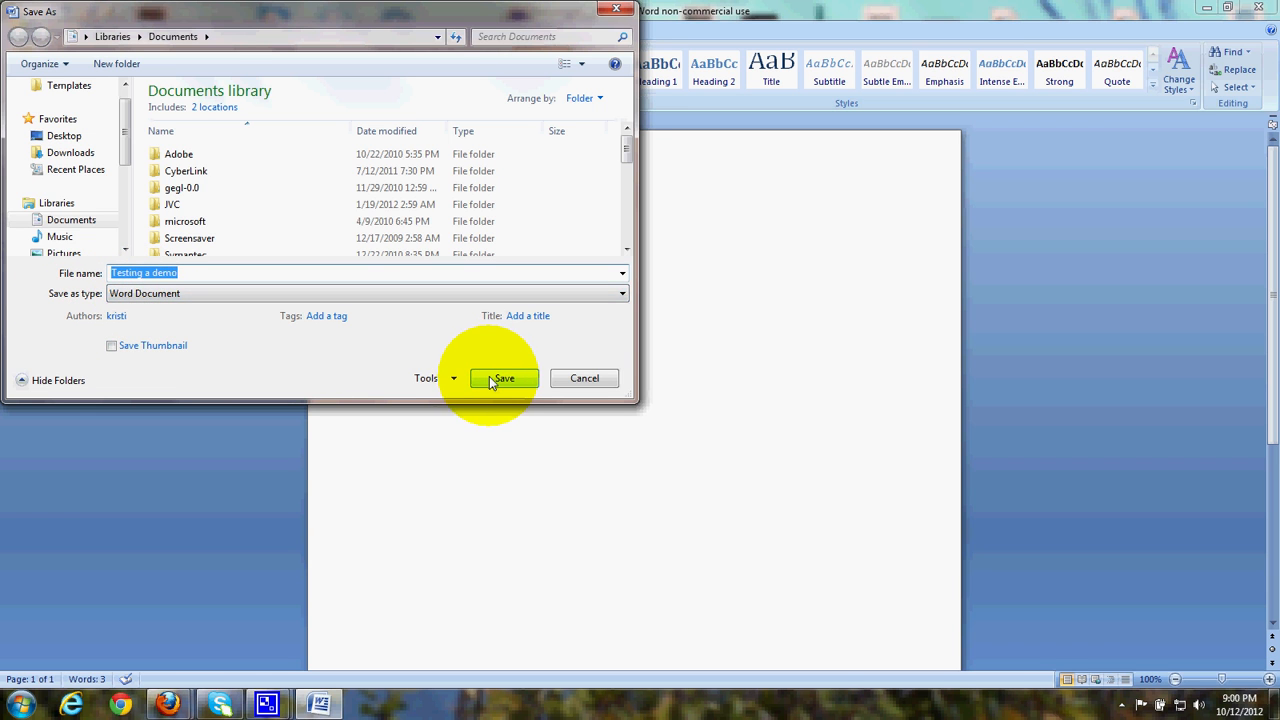
{"action": "left_click", "coordinate": [504, 378]}
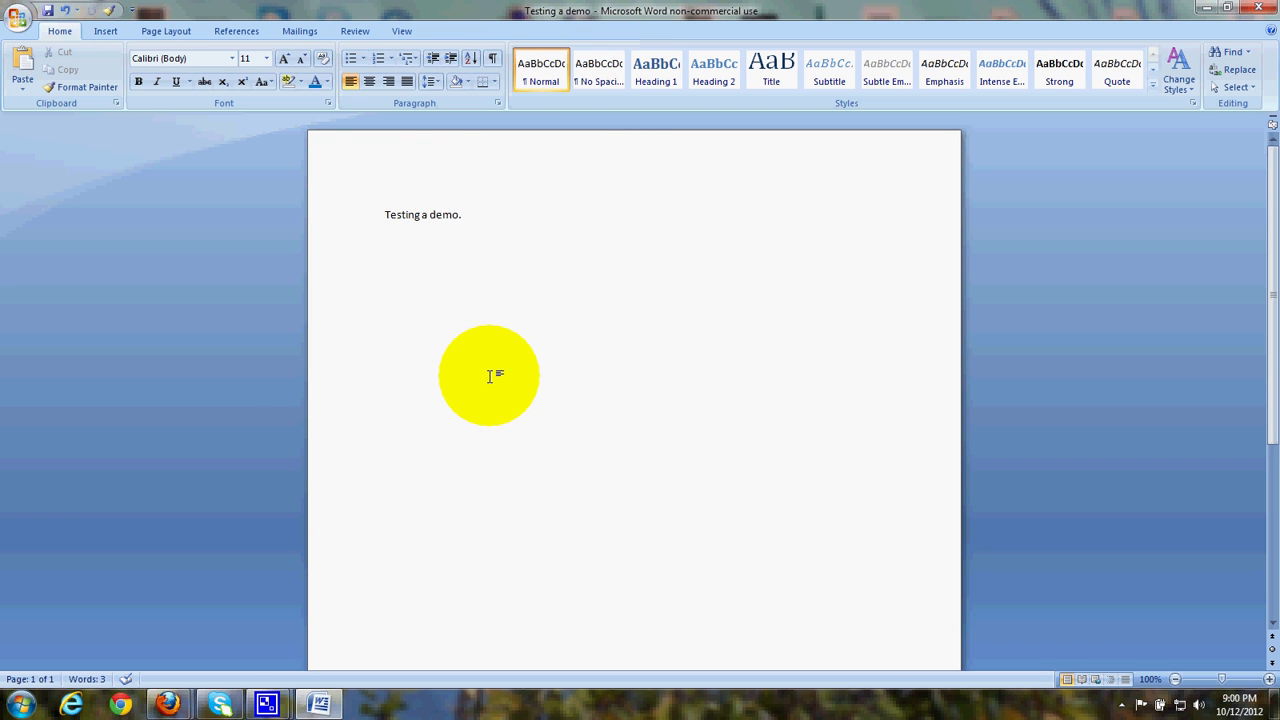
- Publish Testing a demo as a PDF copy in Documents via Save As > PDF or XPS
{"action": "left_click", "coordinate": [20, 14]}
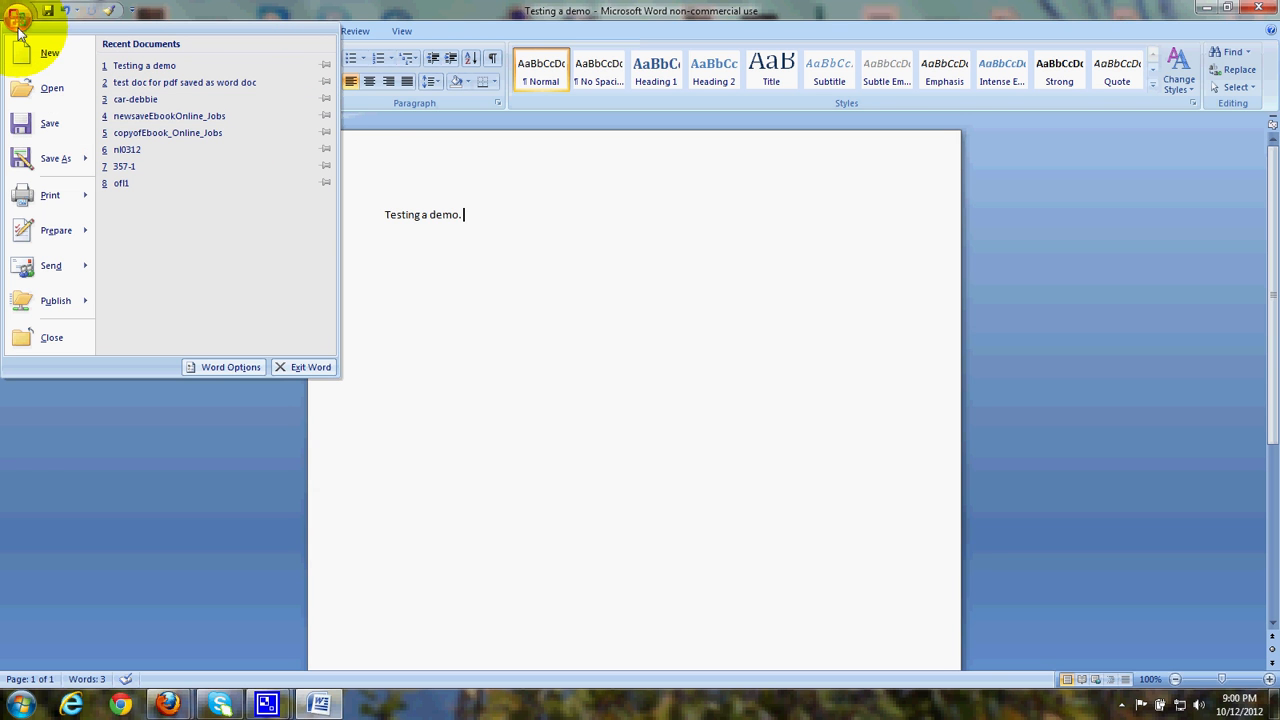
{"action": "left_click", "coordinate": [56, 158]}
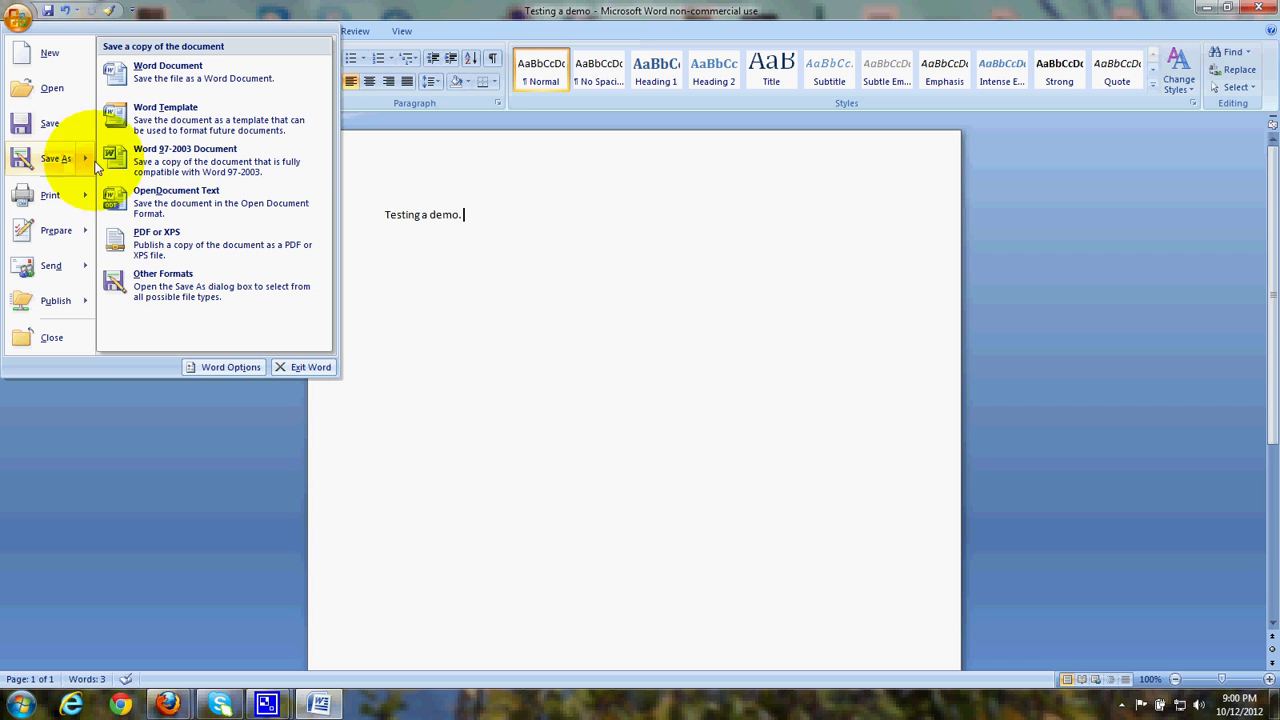
{"action": "mouse_move", "coordinate": [140, 244]}
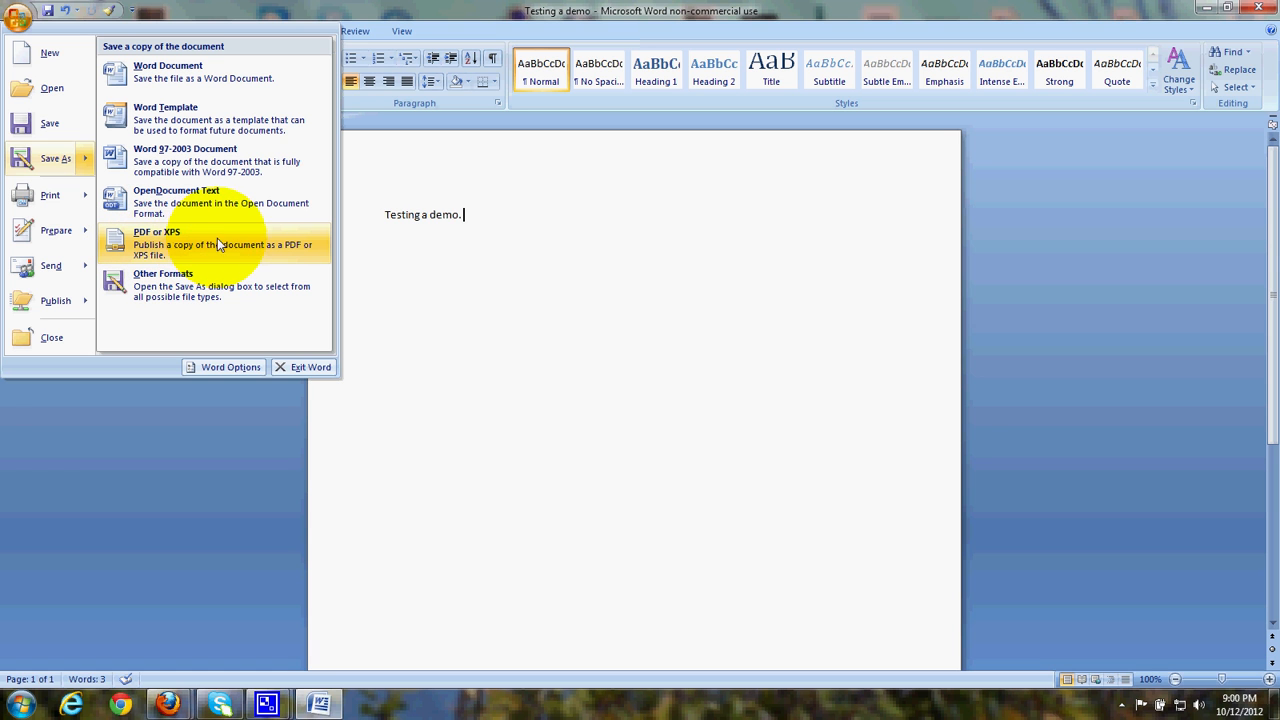
{"action": "left_click", "coordinate": [156, 244]}
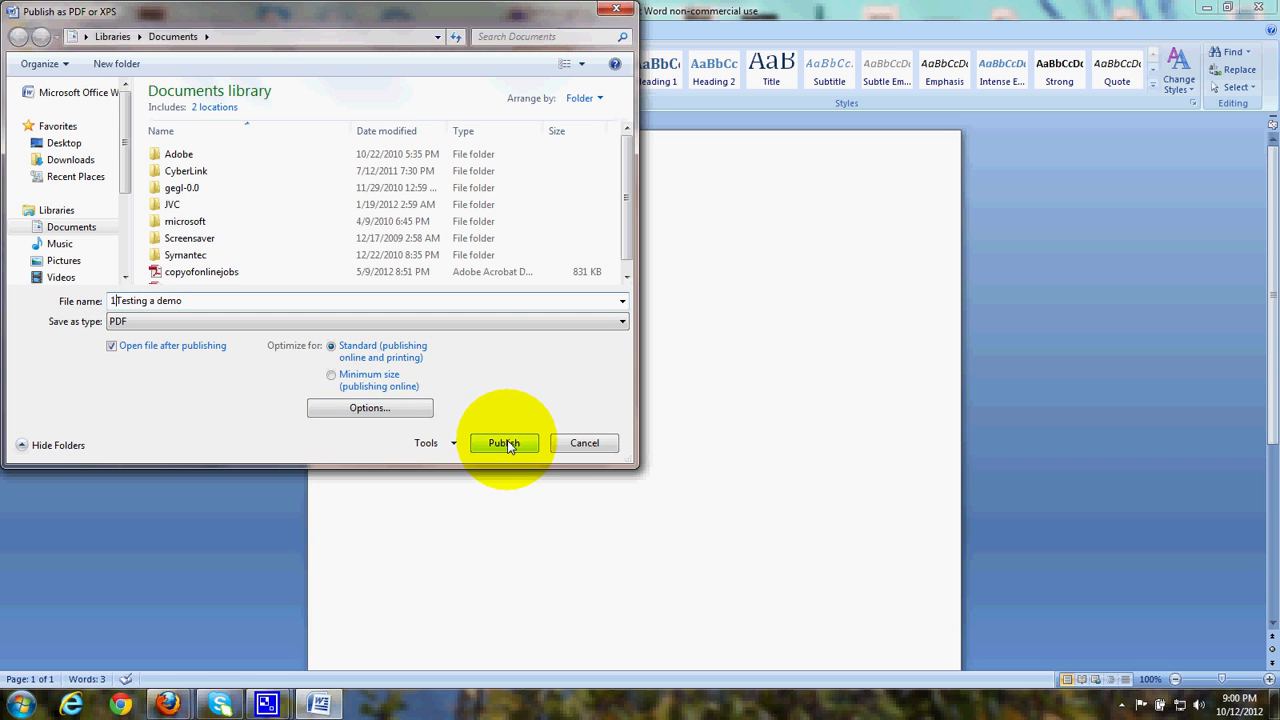
{"action": "left_click", "coordinate": [504, 444]}
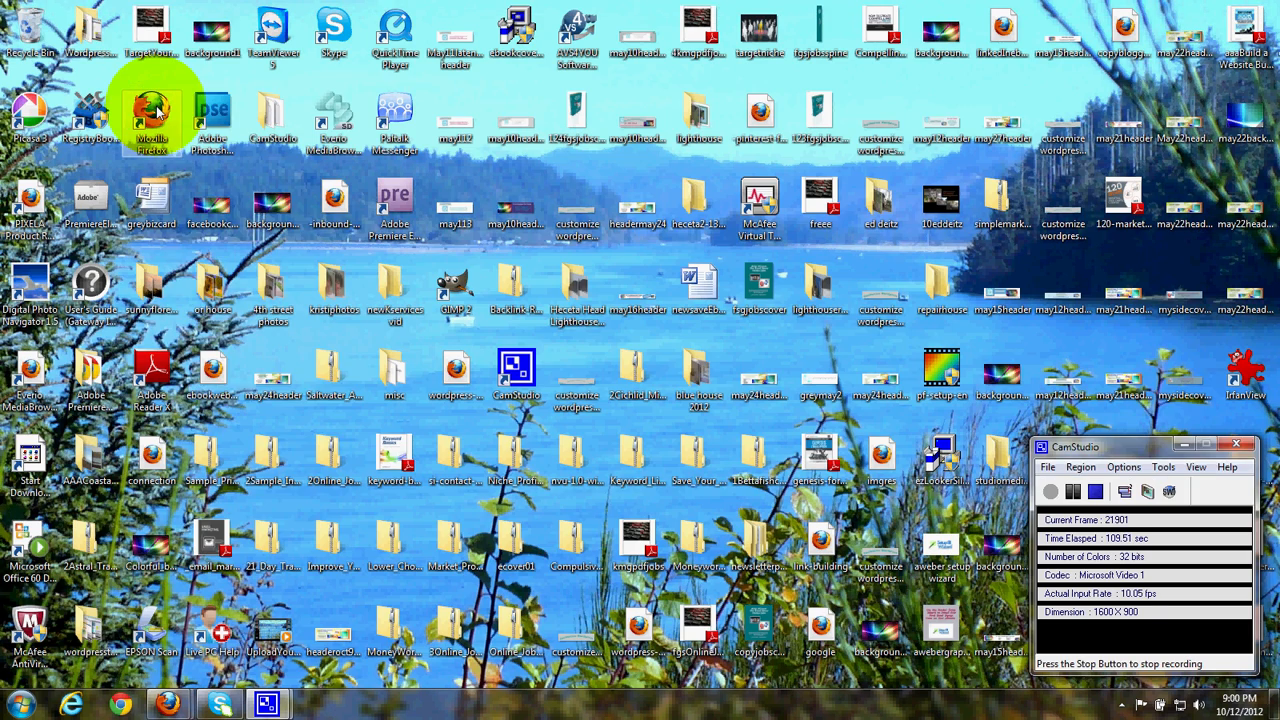
- Browse to studiomediacam.com wp-admin in Firefox and load the admin Dashboard
{"action": "double_click", "coordinate": [152, 120]}
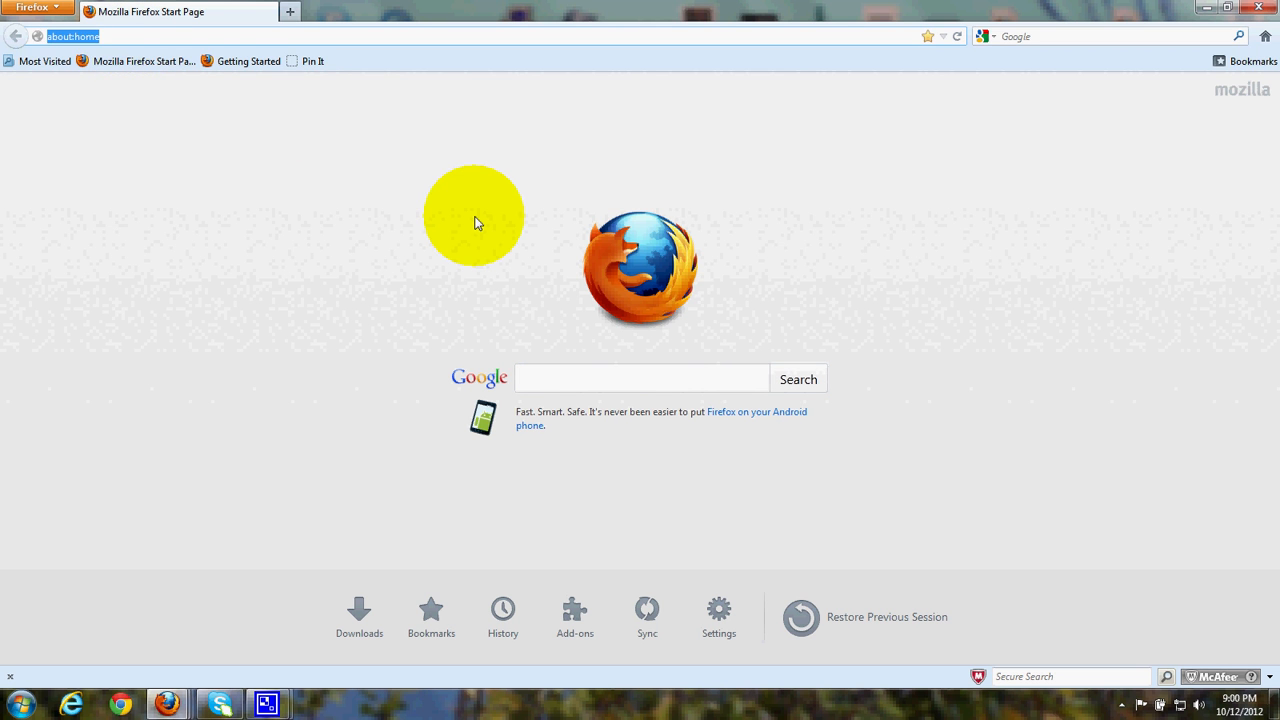
{"action": "type", "text": "studiomediacam.com/"}
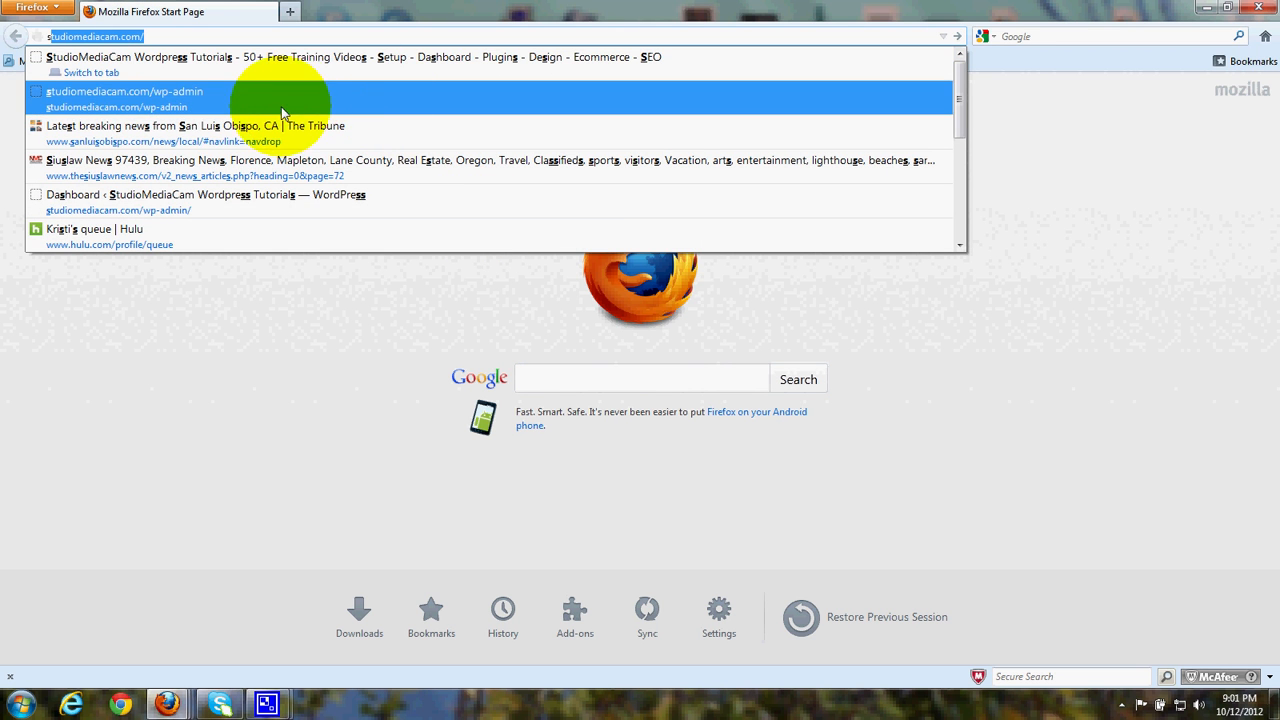
{"action": "left_click", "coordinate": [124, 98]}
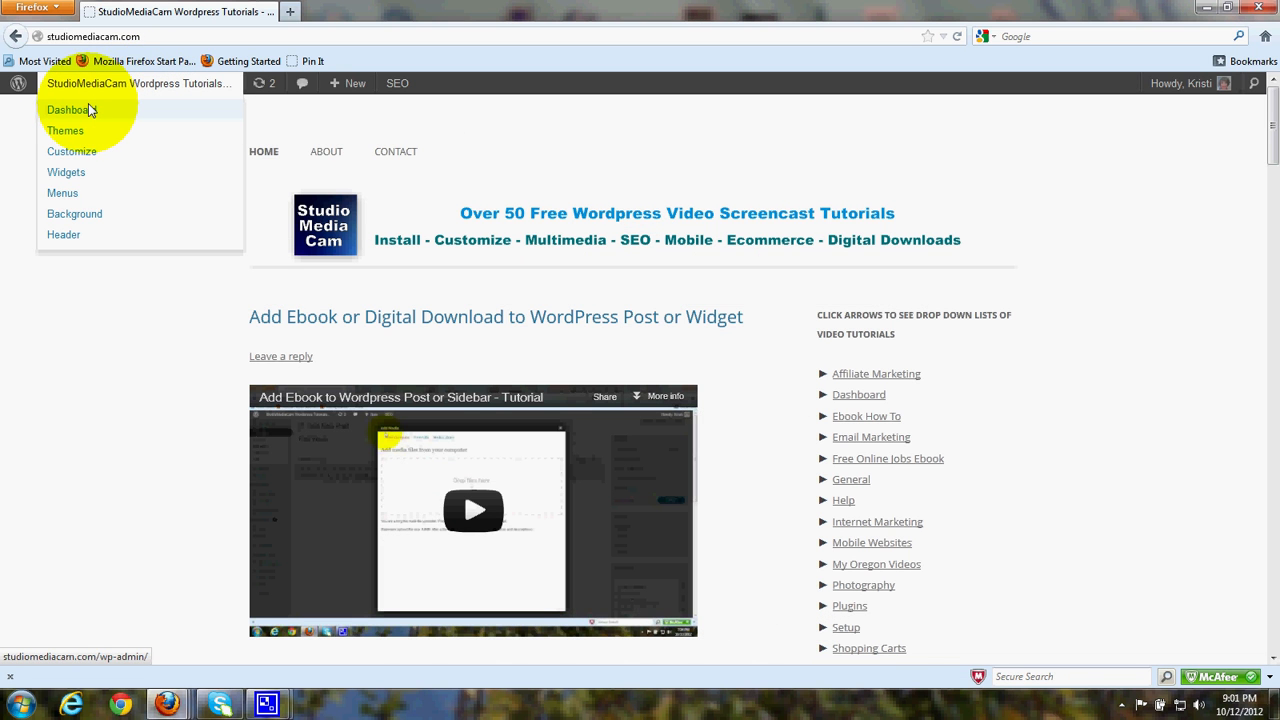
{"action": "left_click", "coordinate": [68, 110]}
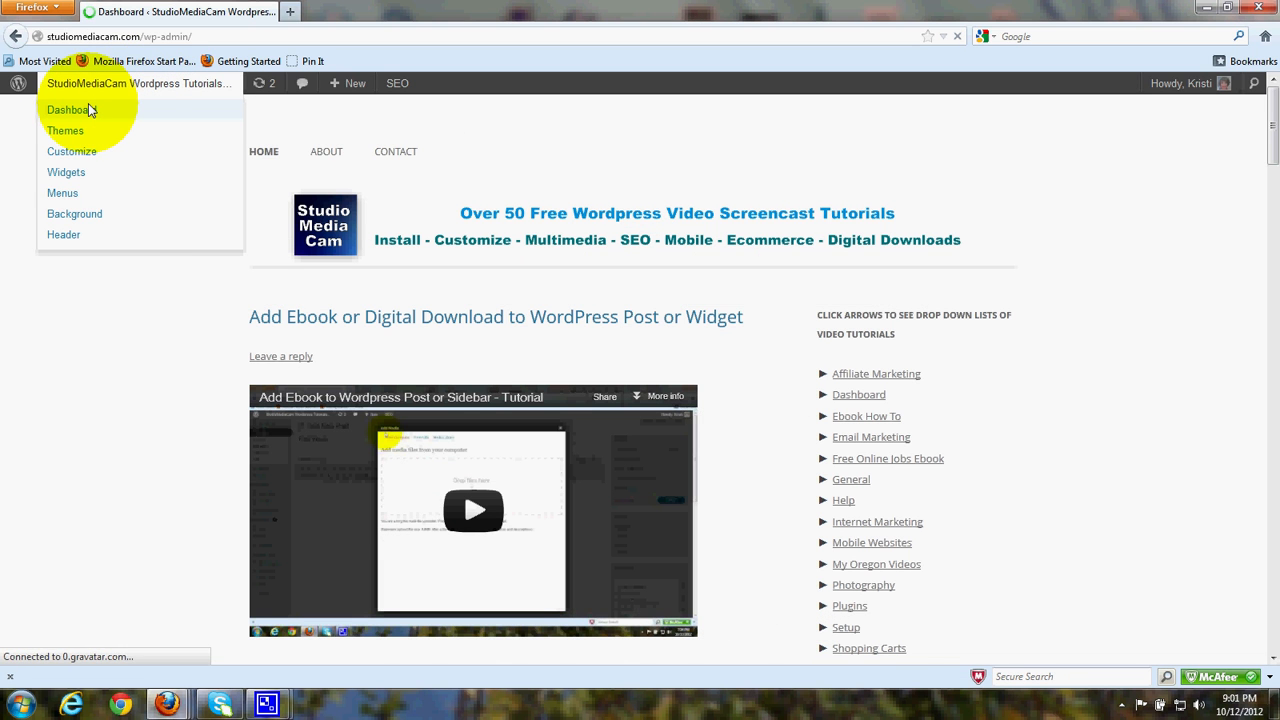
{"action": "left_click", "coordinate": [68, 110]}
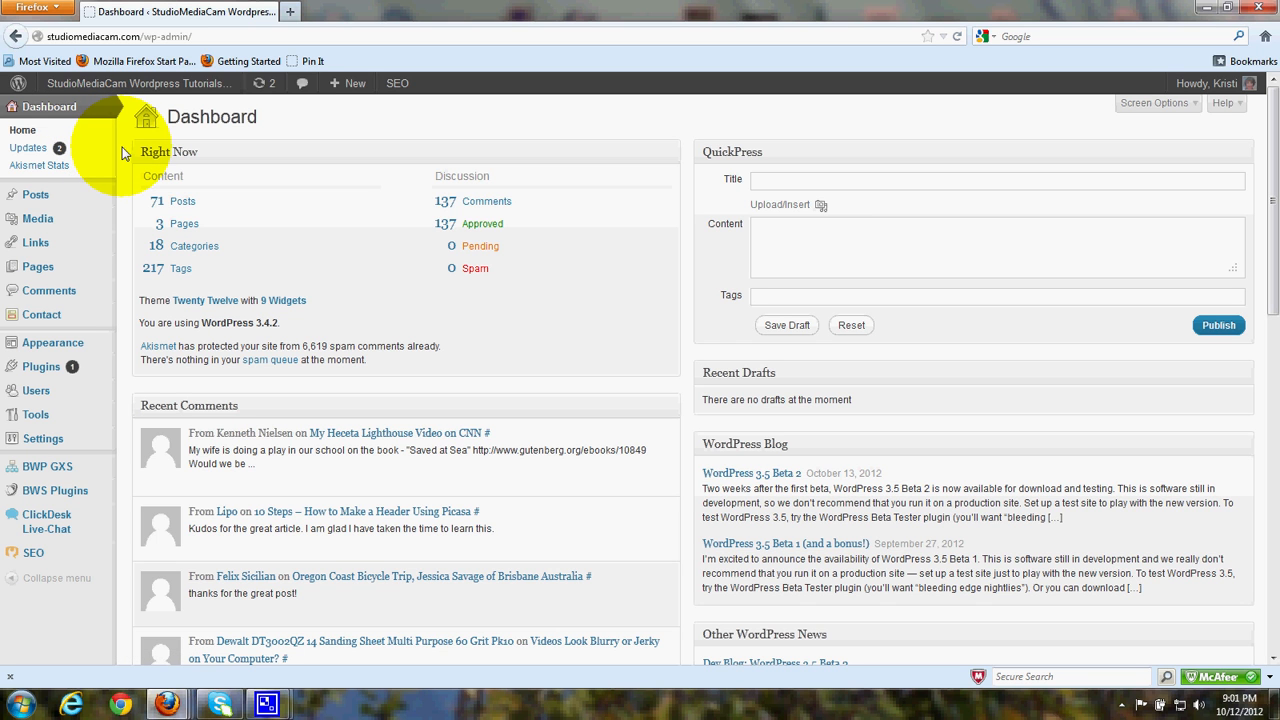
{"action": "mouse_move", "coordinate": [122, 168]}
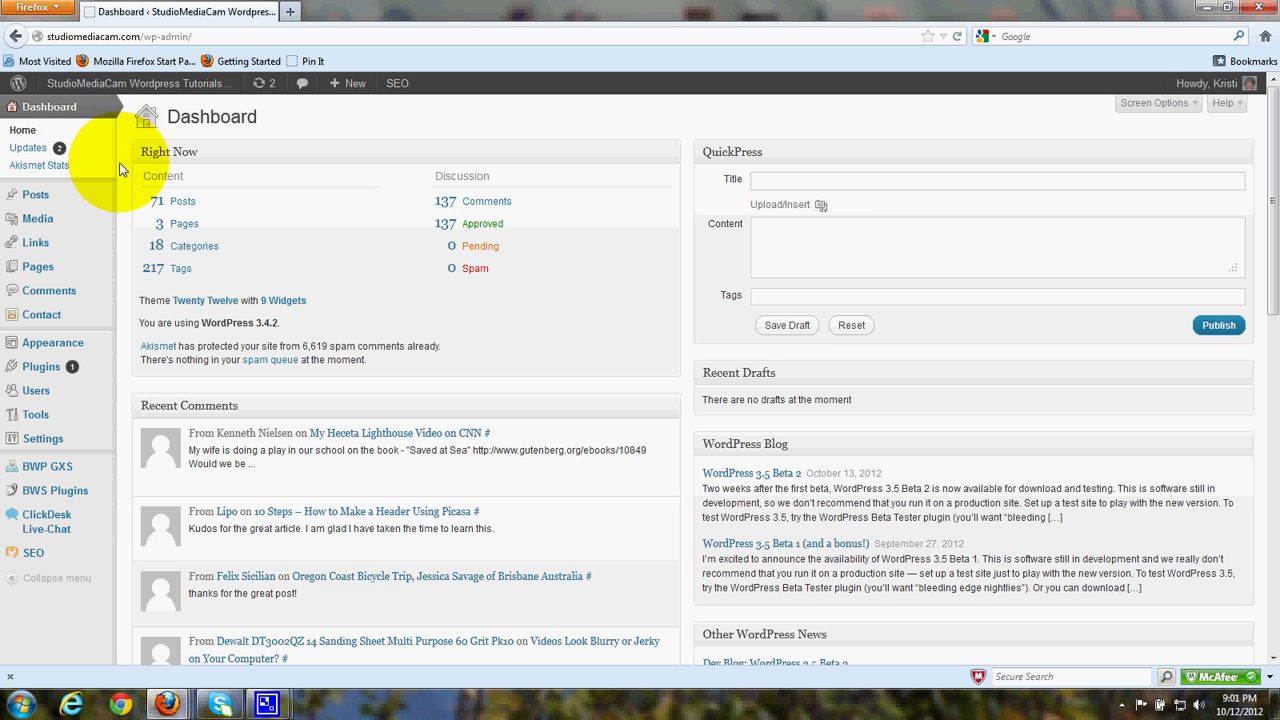
{"action": "mouse_move", "coordinate": [122, 180]}
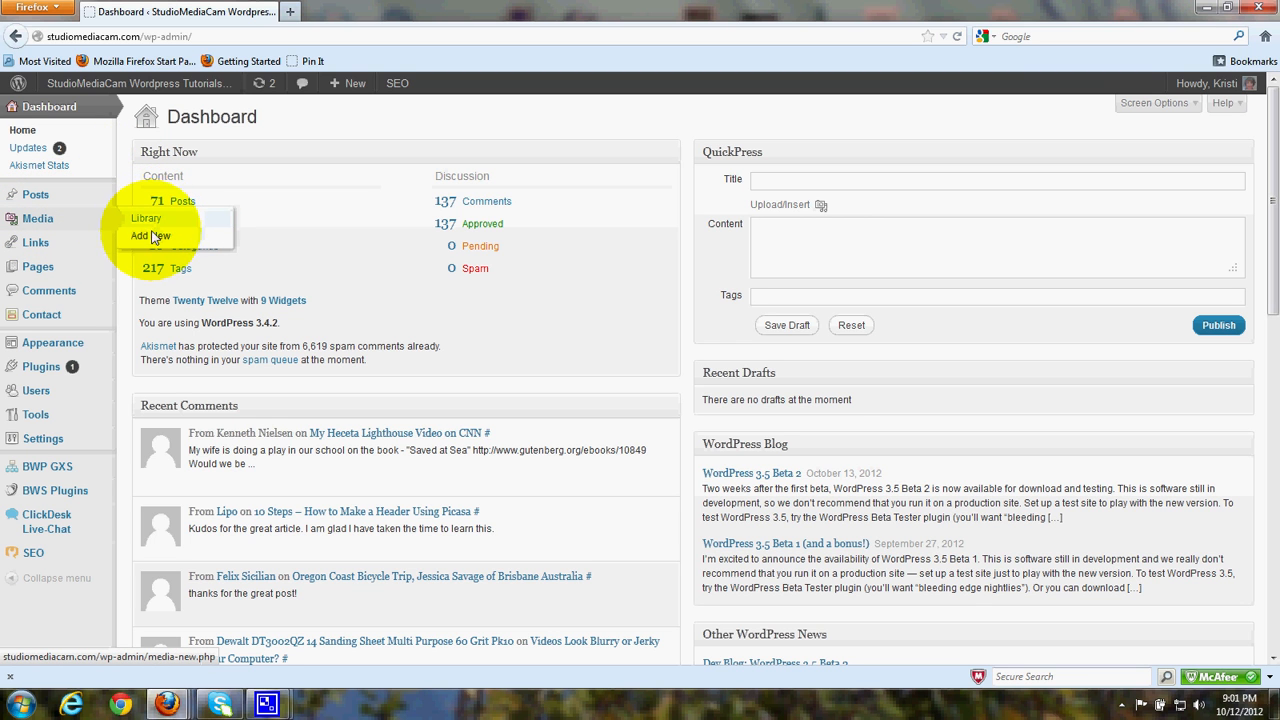
- Start a new media upload and search the Desktop for the demo PDF without finding it
{"action": "left_click", "coordinate": [152, 236]}
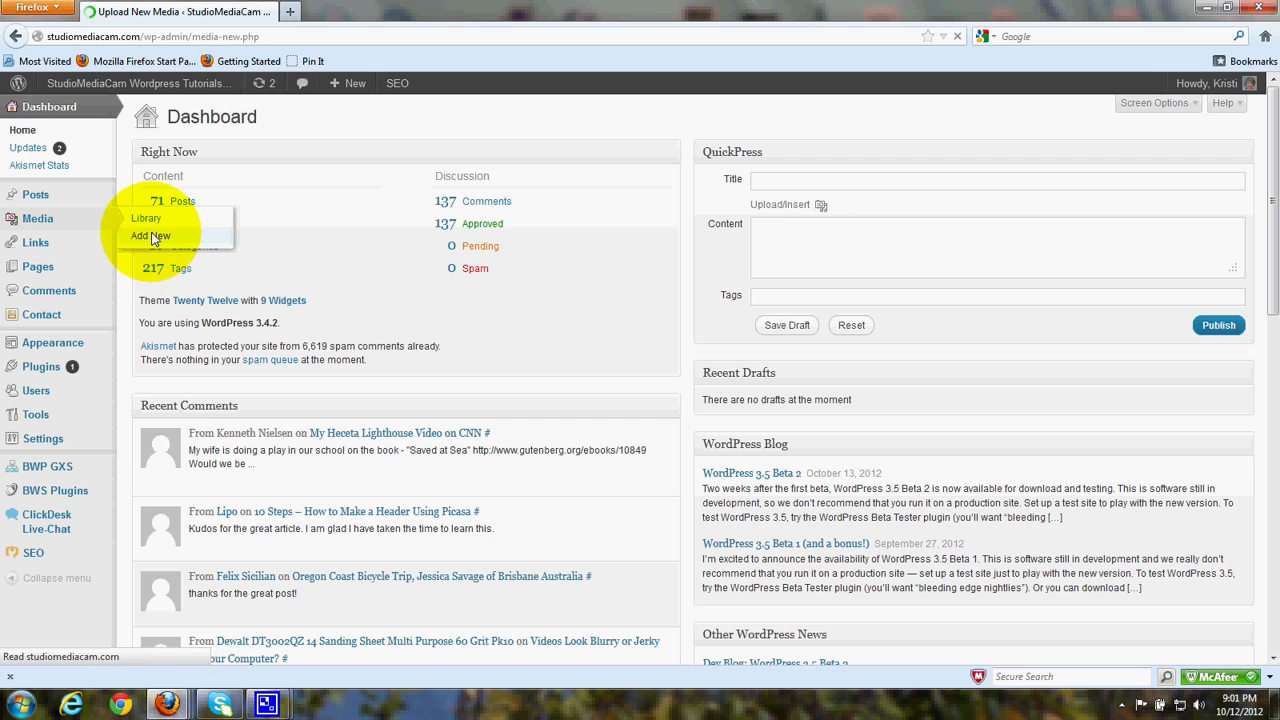
{"action": "left_click", "coordinate": [152, 236]}
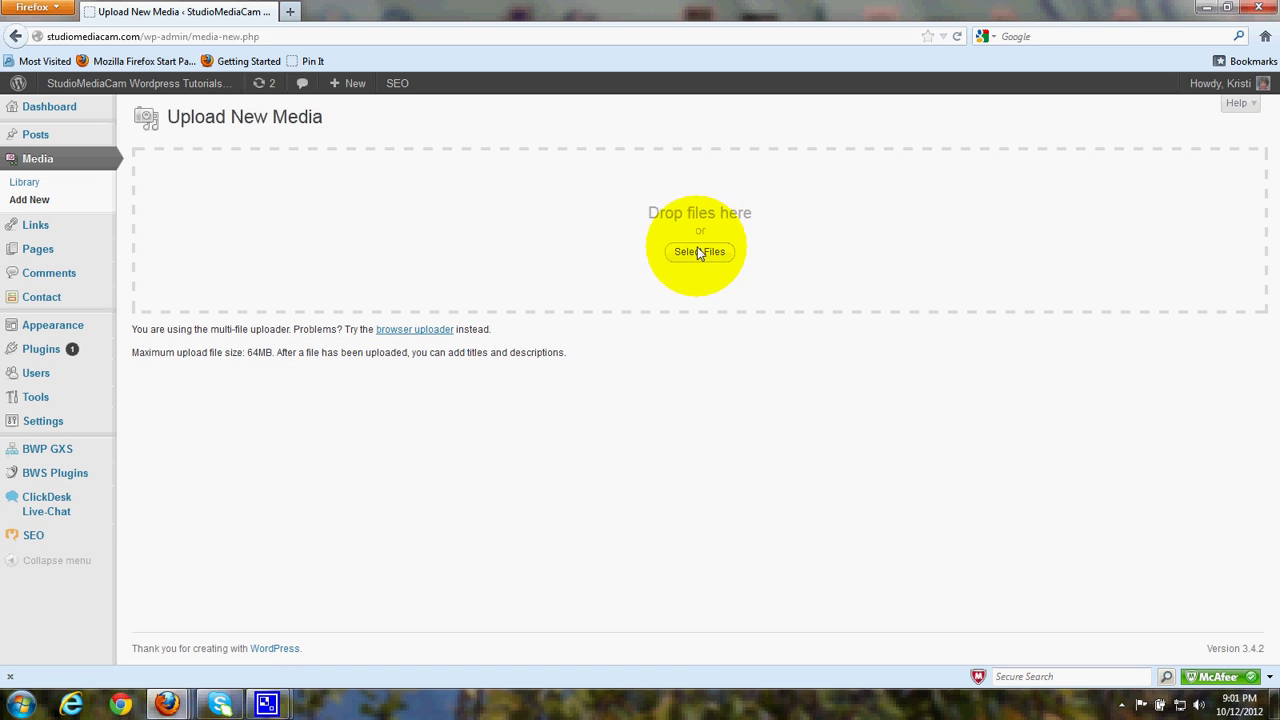
{"action": "left_click", "coordinate": [700, 252]}
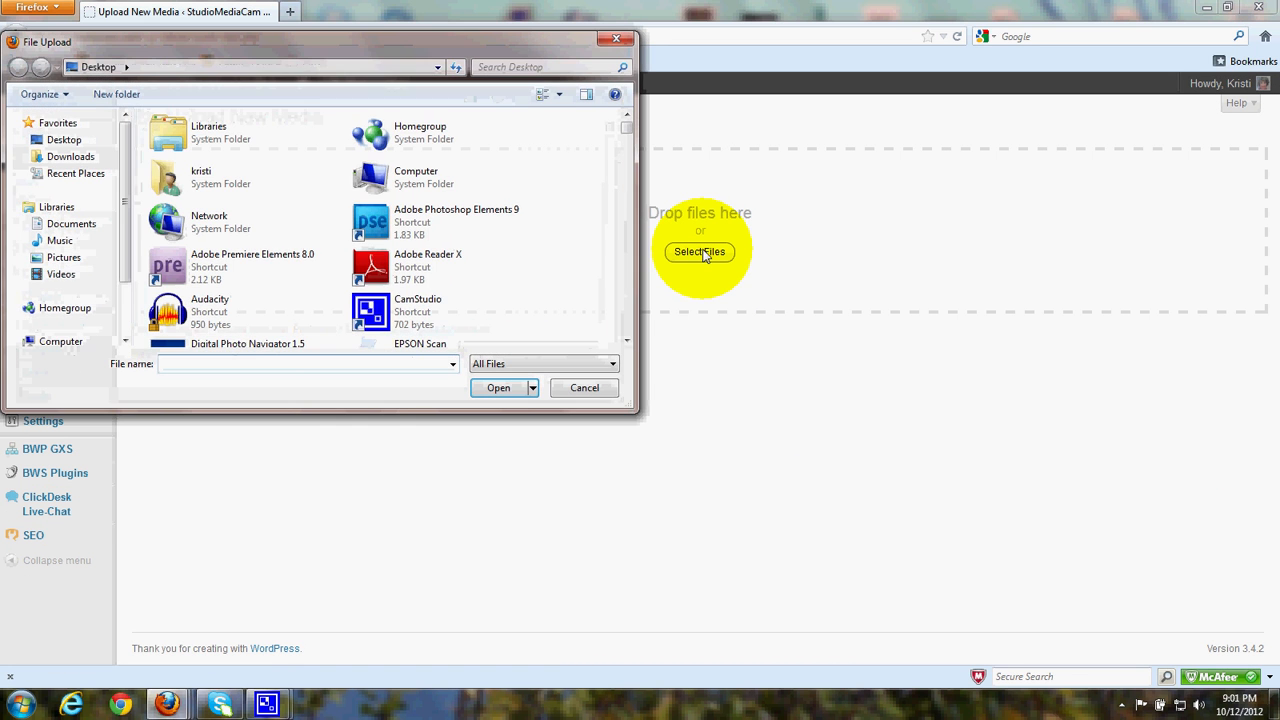
{"action": "mouse_move", "coordinate": [700, 264]}
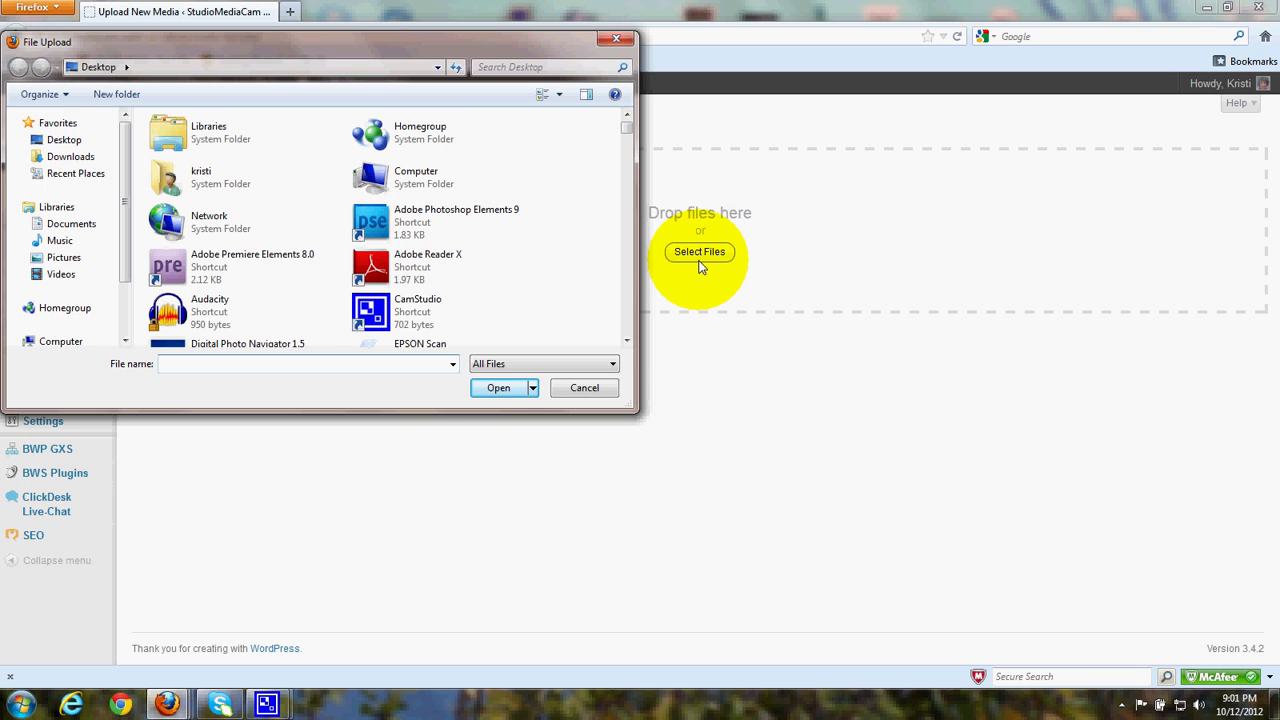
{"action": "type", "text": "1"}
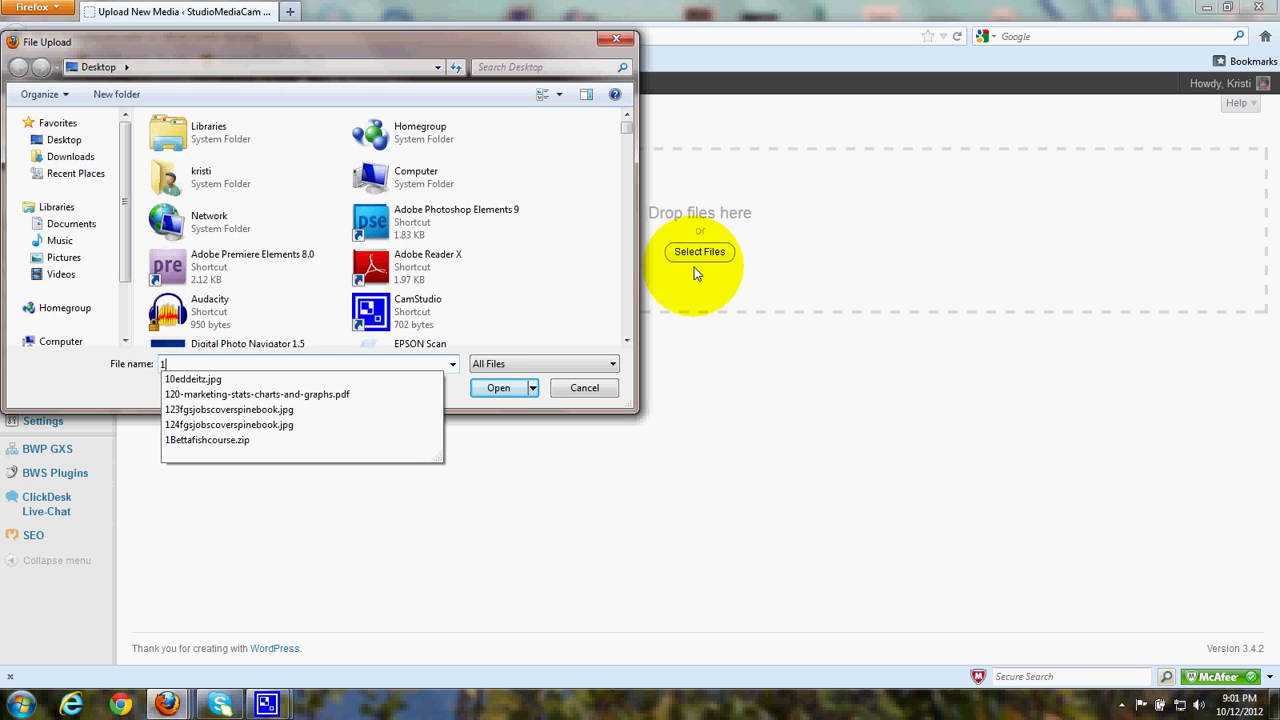
{"action": "type", "text": "test p"}
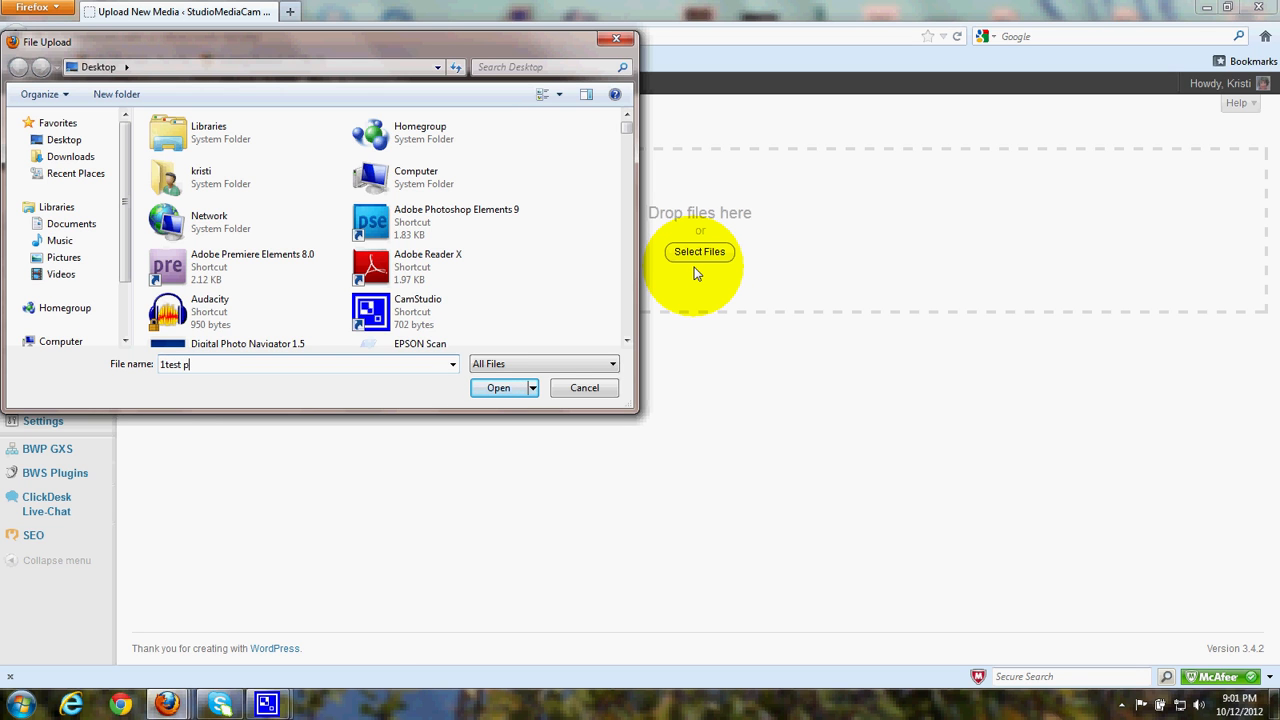
{"action": "type", "text": "df demo"}
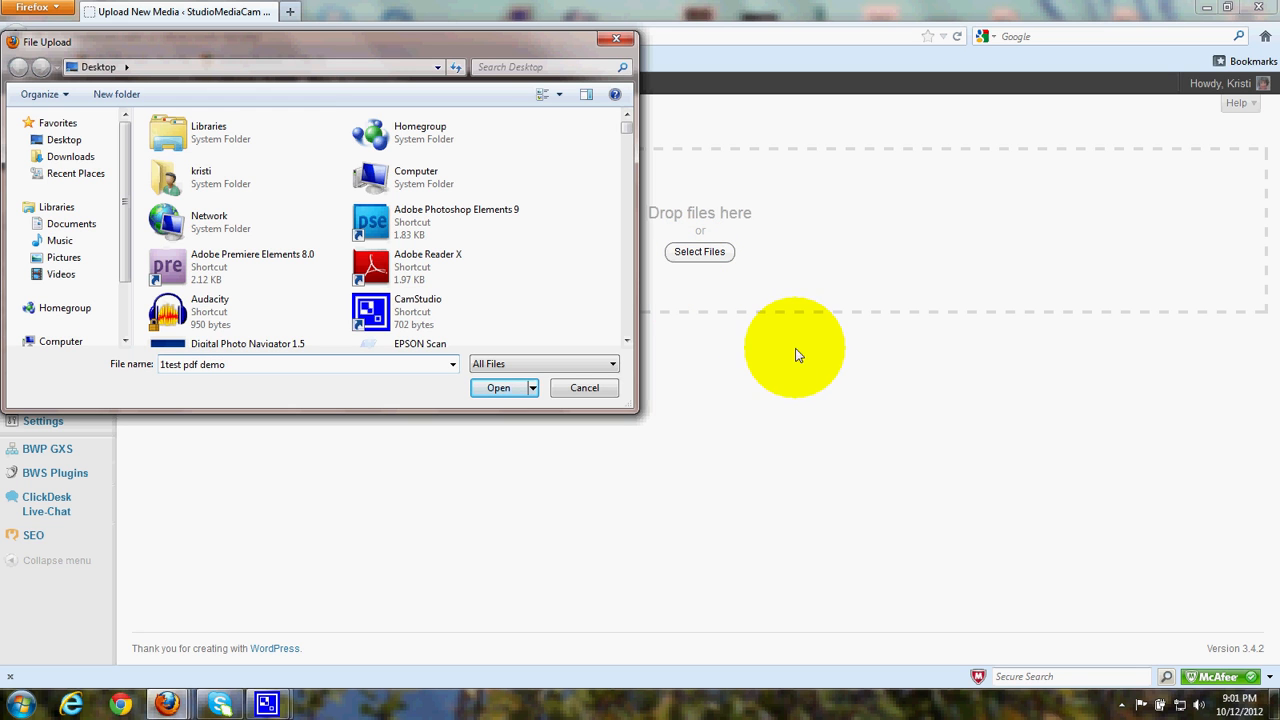
{"action": "left_click", "coordinate": [544, 68]}
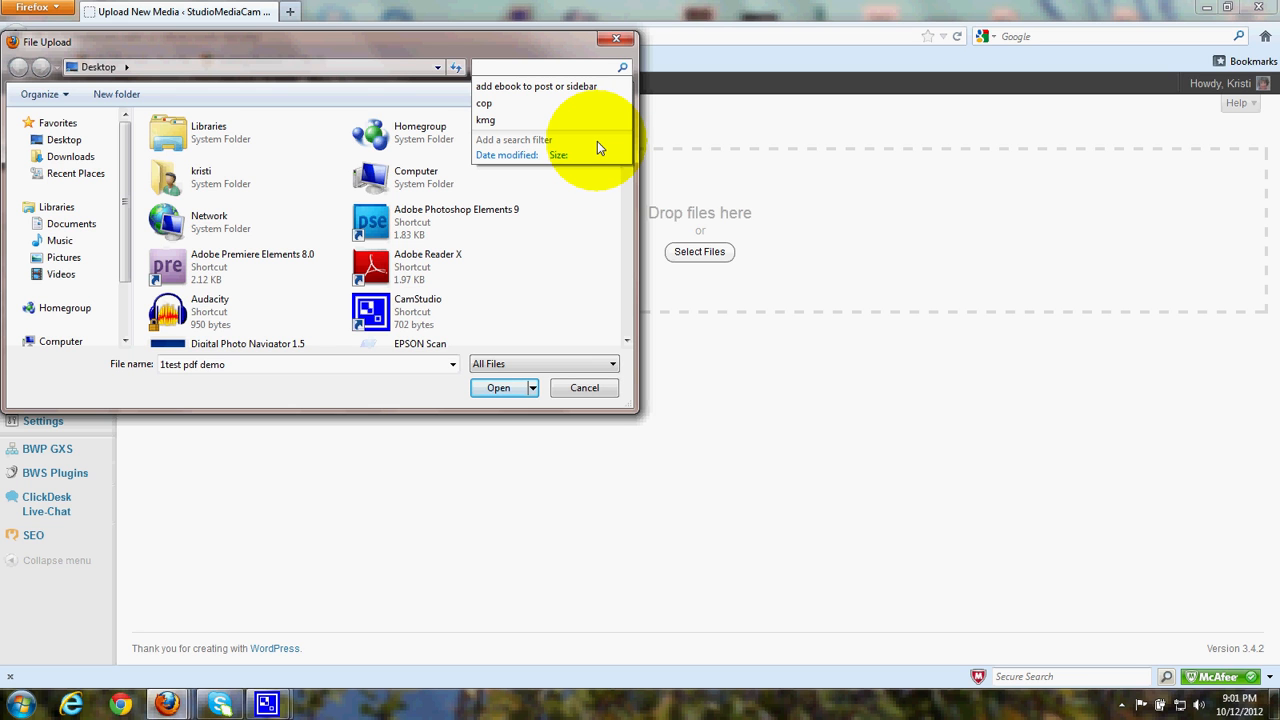
{"action": "type", "text": "1pdf demo"}
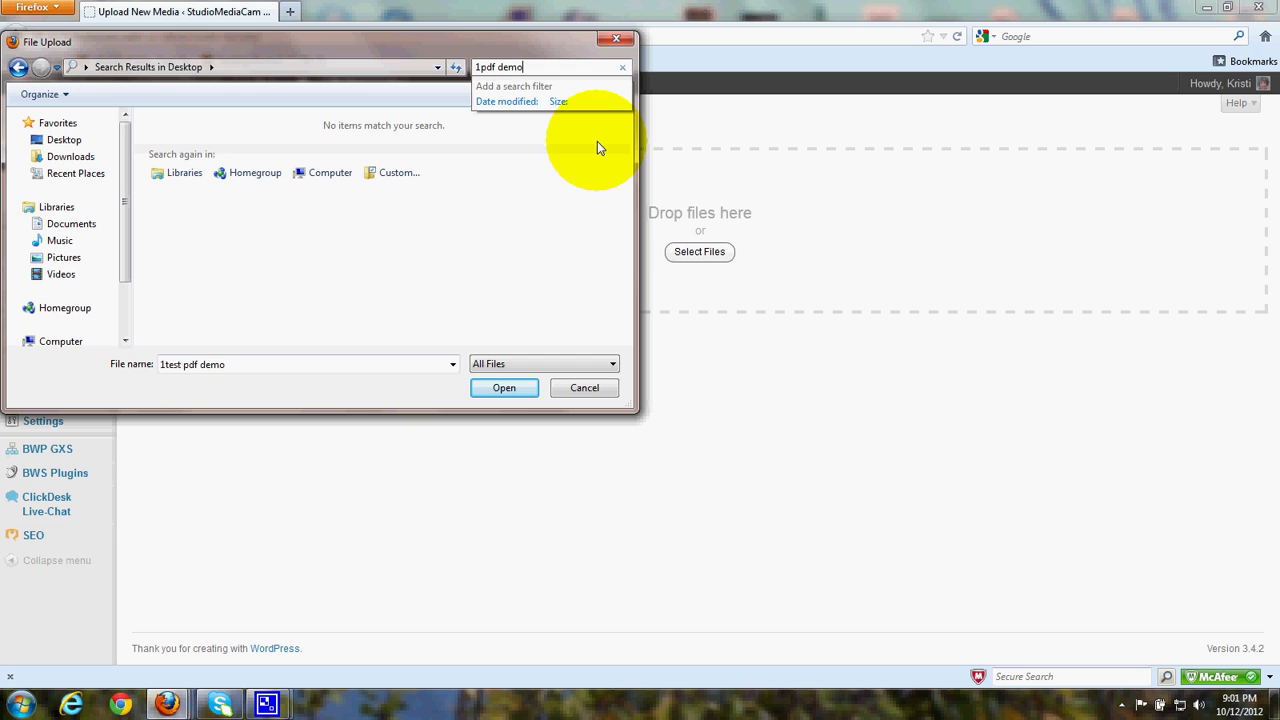
{"action": "mouse_move", "coordinate": [16, 100]}
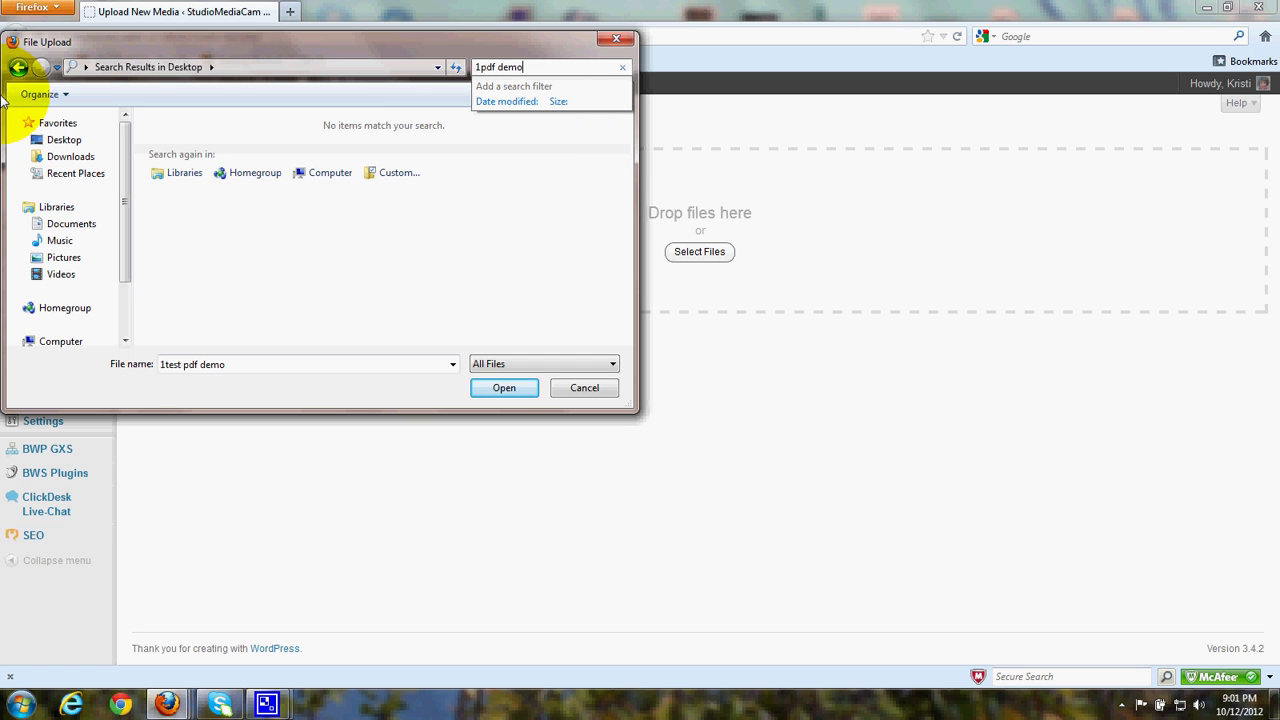
- Select 1Testing a demo PDF from the Documents library and upload it
{"action": "left_click", "coordinate": [72, 224]}
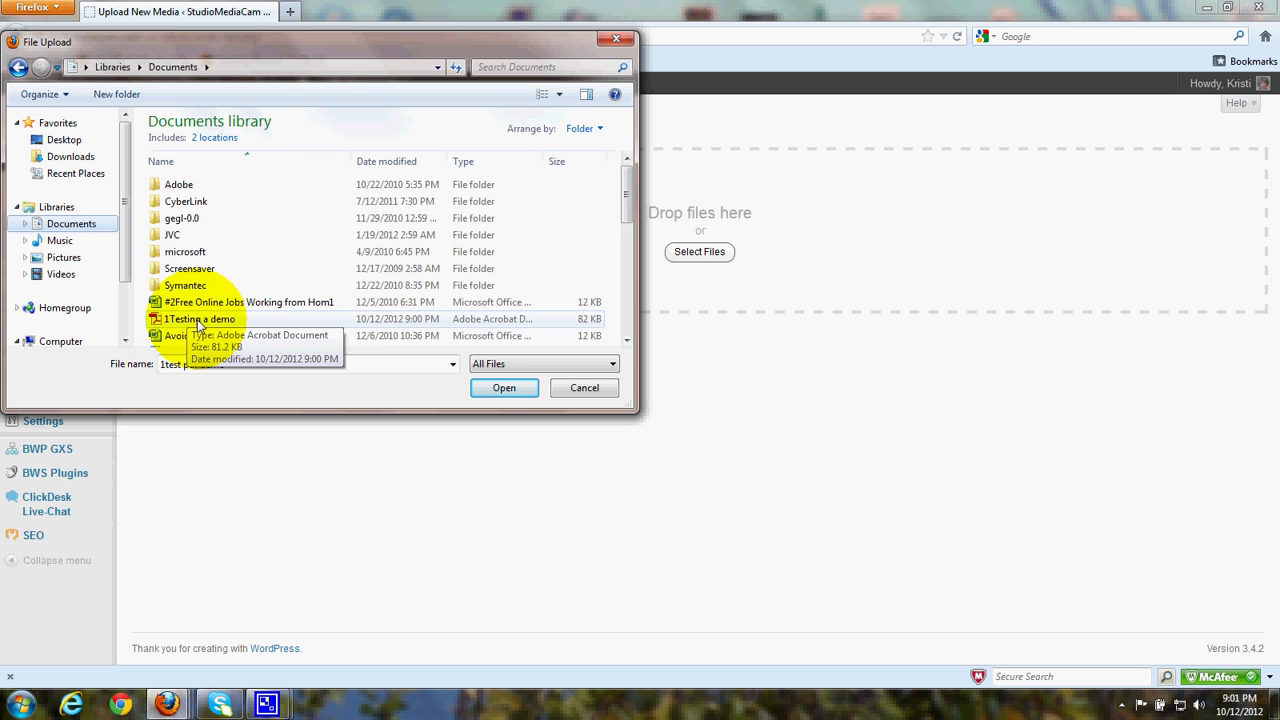
{"action": "left_click", "coordinate": [198, 318]}
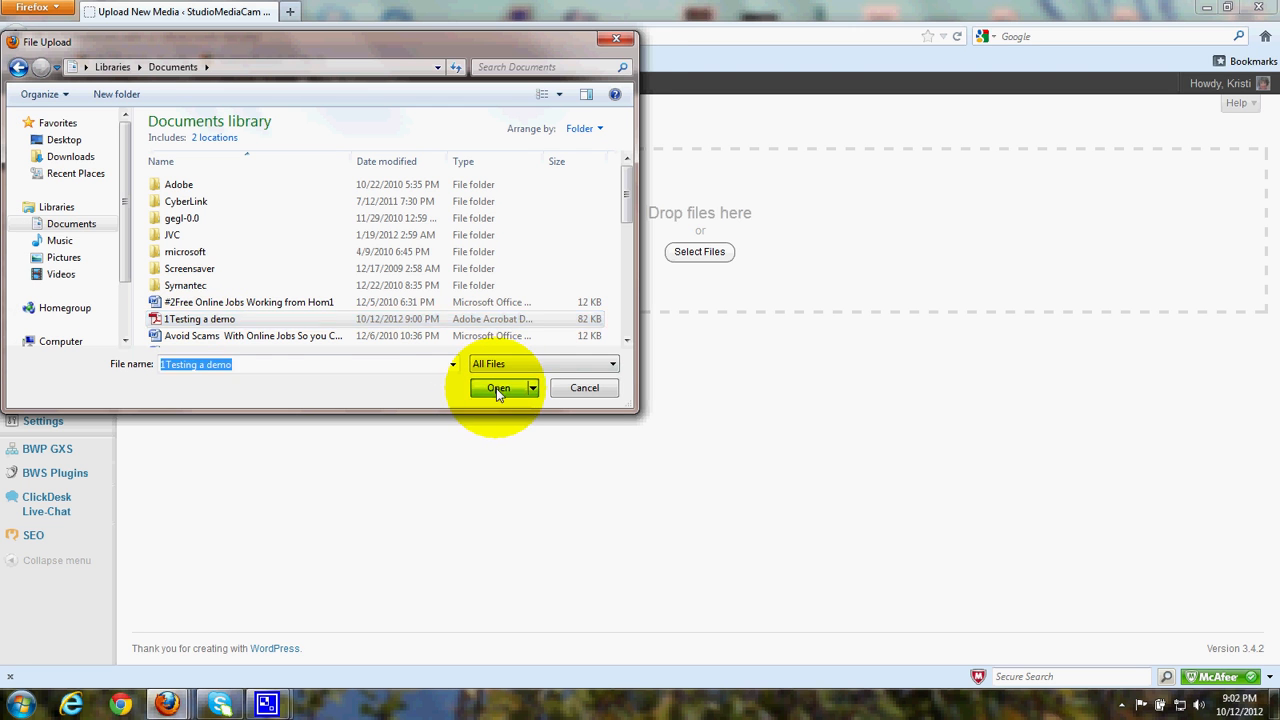
{"action": "left_click", "coordinate": [498, 388]}
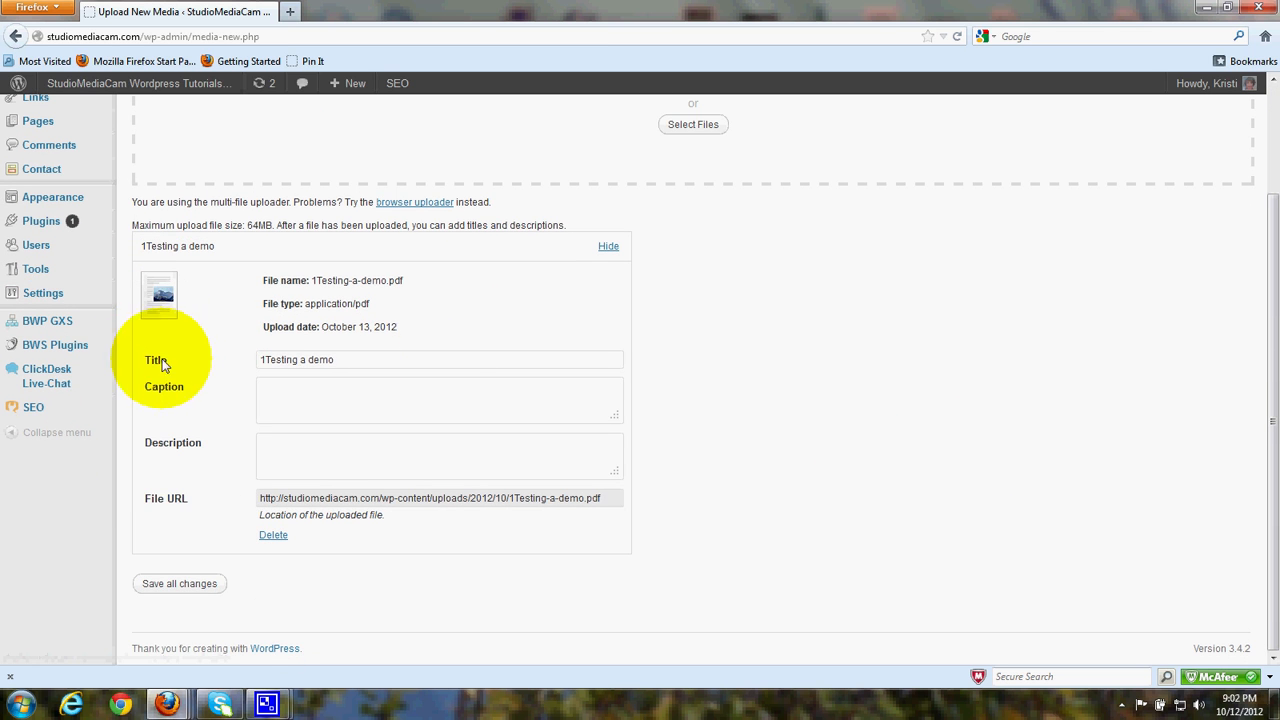
{"action": "mouse_move", "coordinate": [296, 402]}
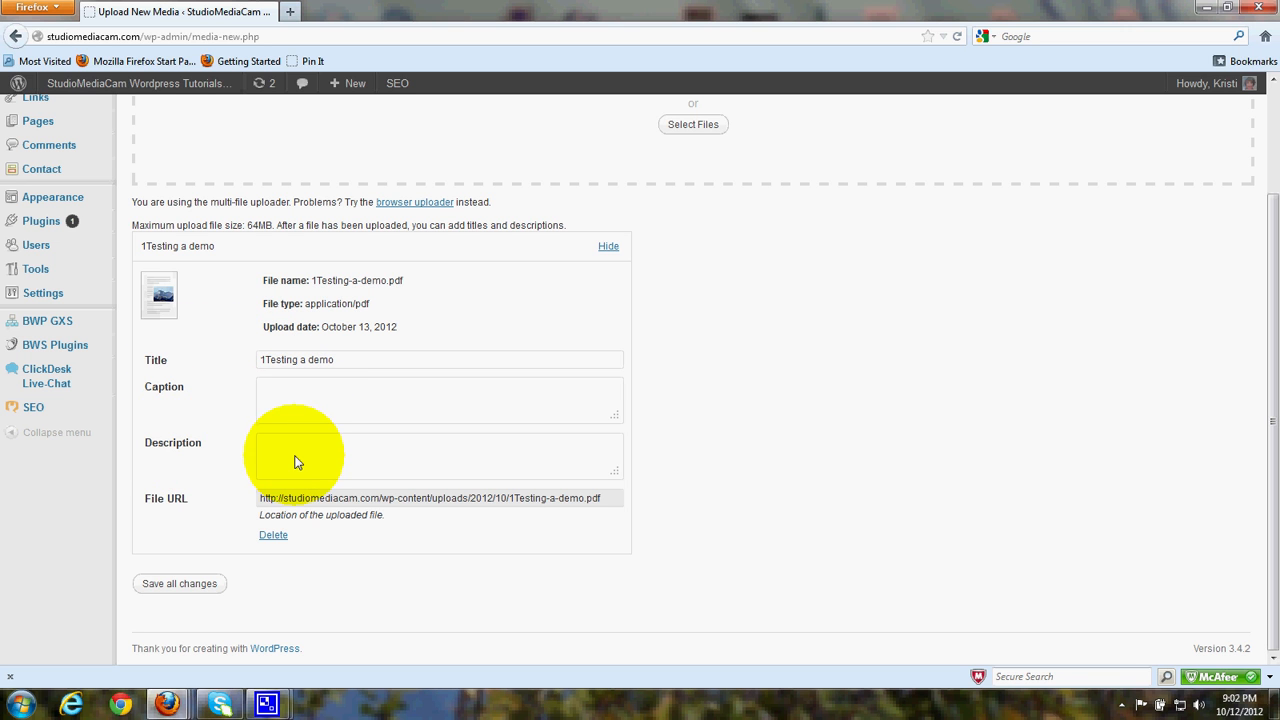
{"action": "mouse_move", "coordinate": [420, 520]}
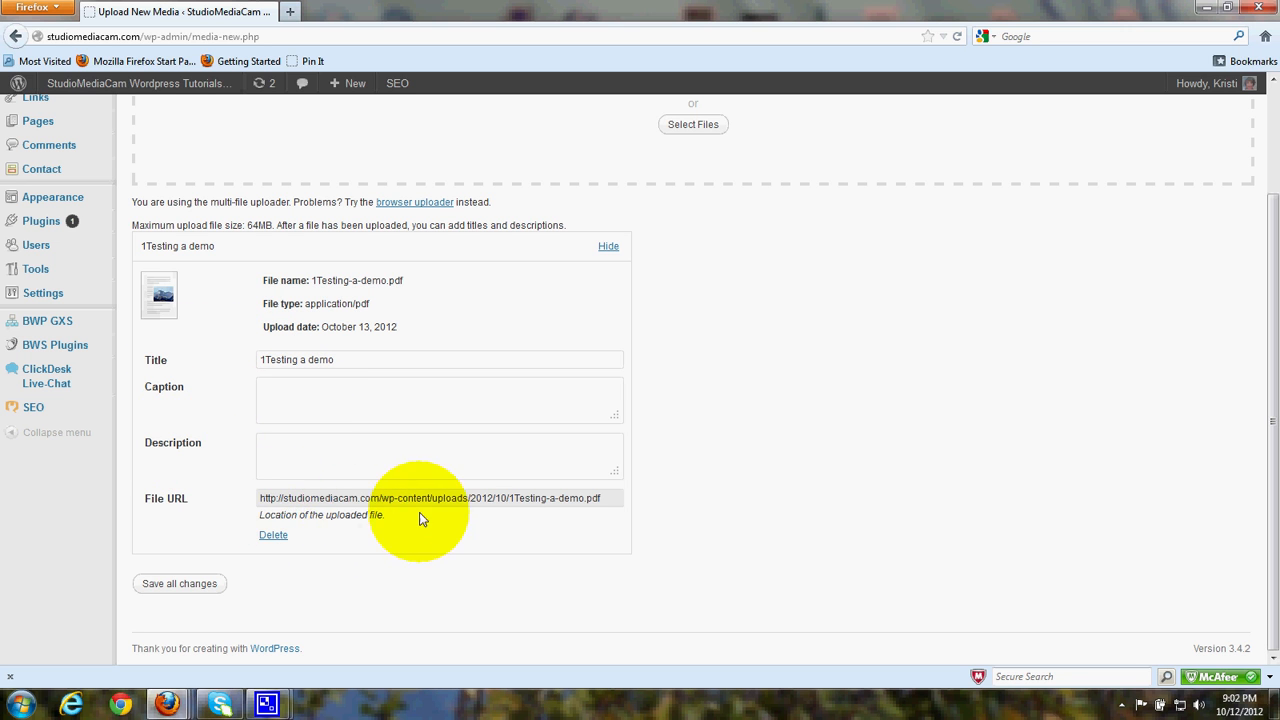
{"action": "mouse_move", "coordinate": [180, 584]}
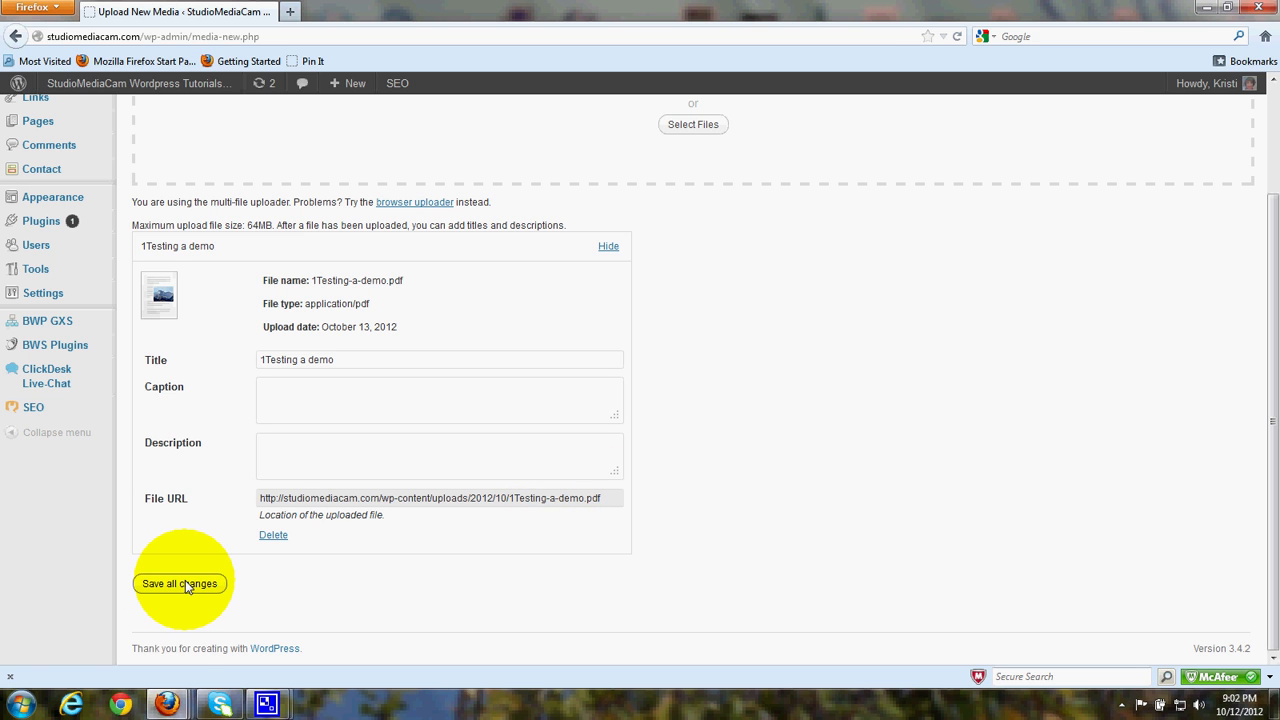
- Save all changes so the 1Testing a demo PDF tops the Media Library list
{"action": "left_click", "coordinate": [180, 584]}
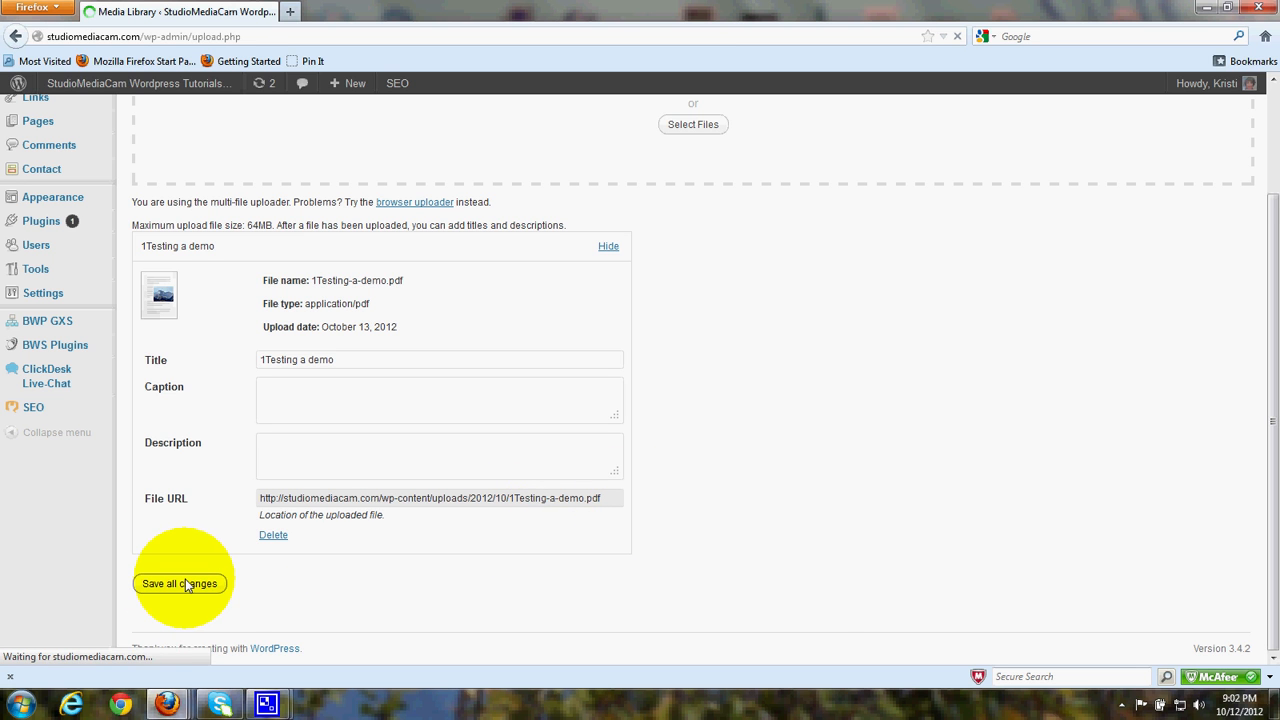
{"action": "left_click", "coordinate": [180, 584]}
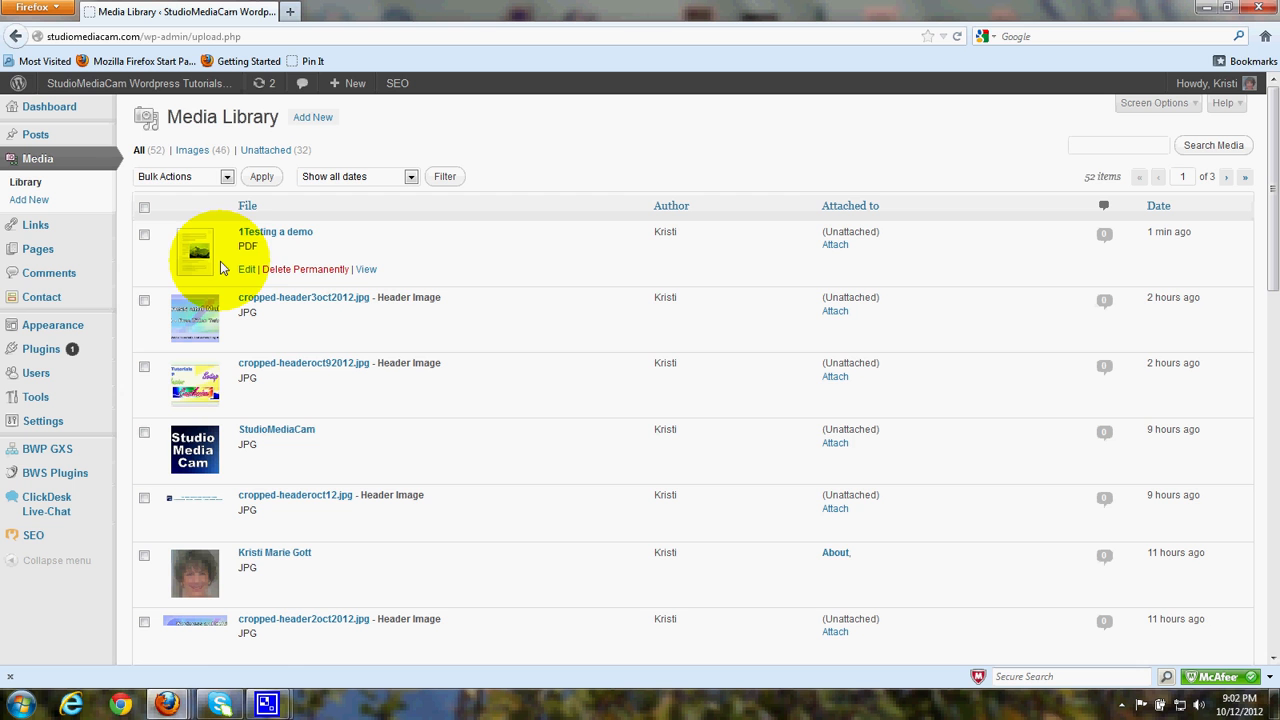
- Edit the 1Testing a demo PDF entry to show its Edit Media page with the file URL
{"action": "left_click", "coordinate": [246, 268]}
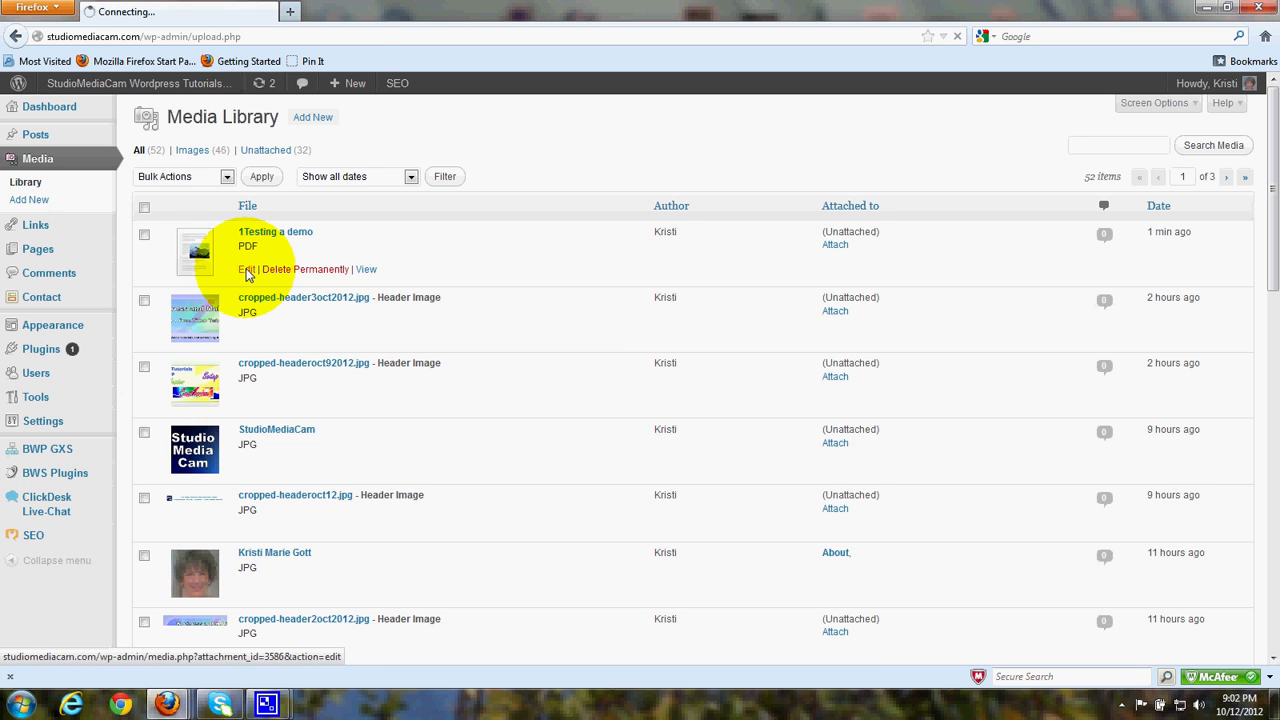
{"action": "left_click", "coordinate": [246, 268]}
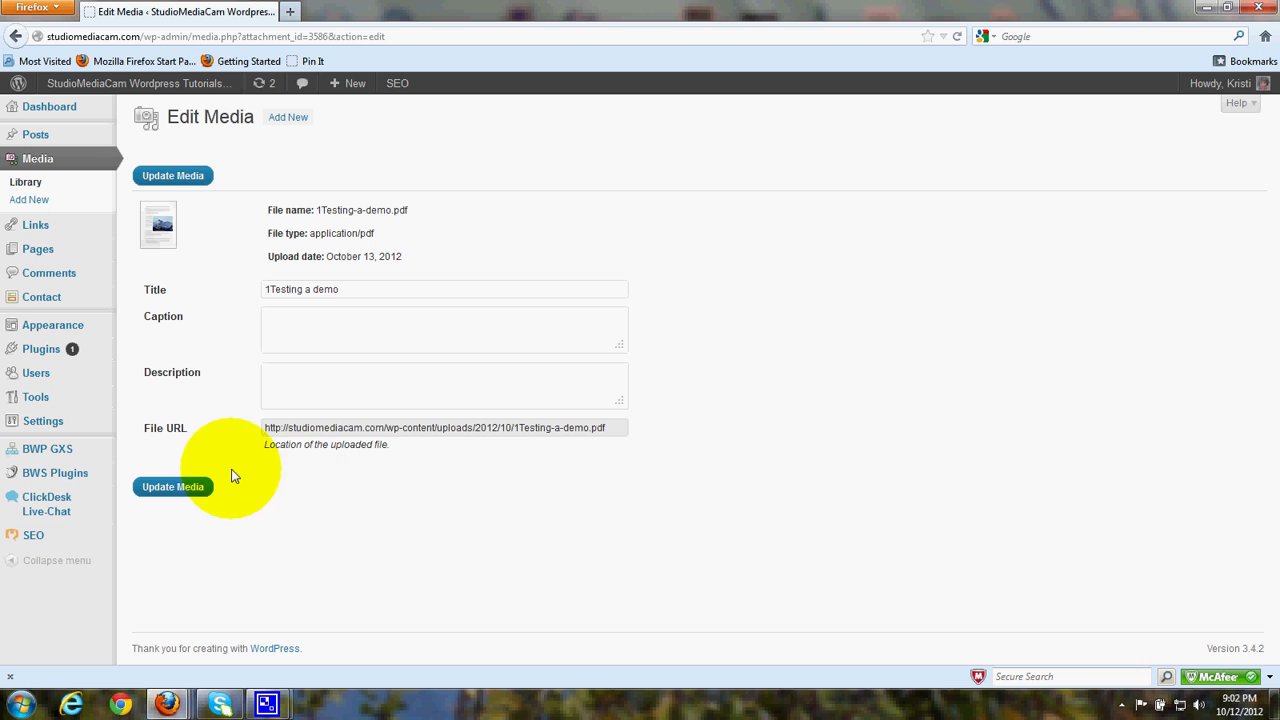
{"action": "mouse_move", "coordinate": [168, 436]}
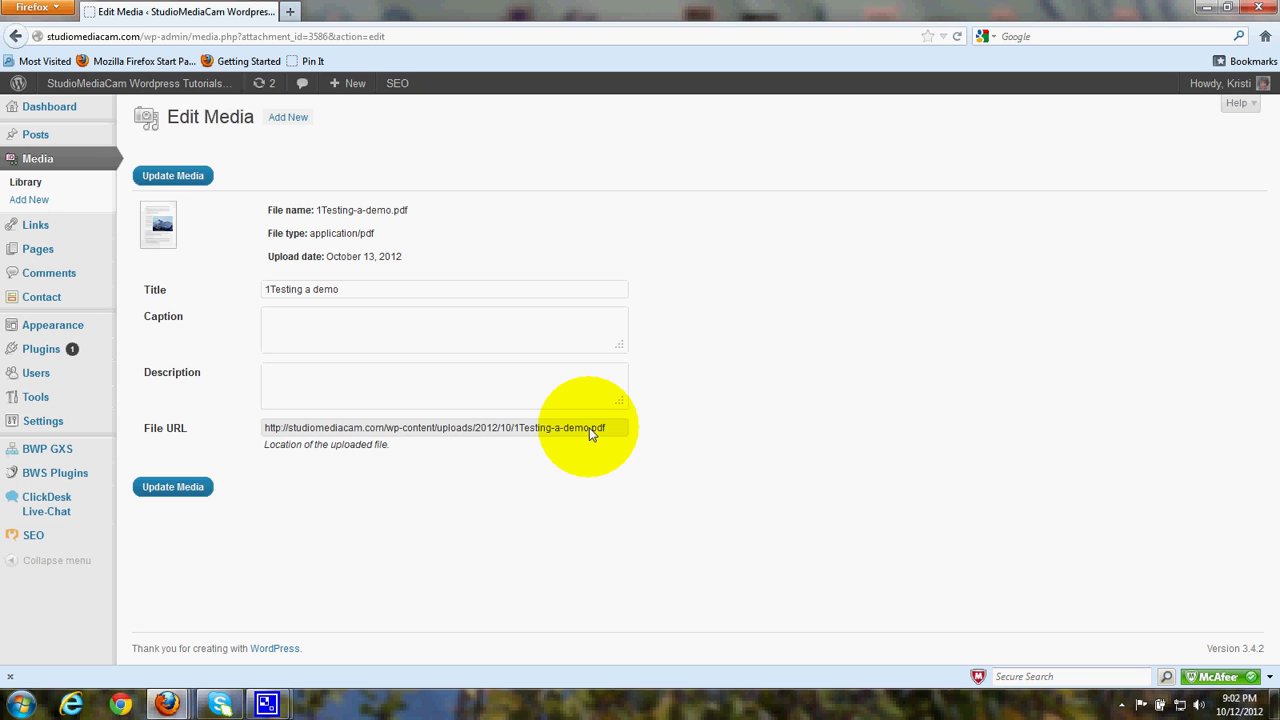
{"action": "mouse_move", "coordinate": [532, 480]}
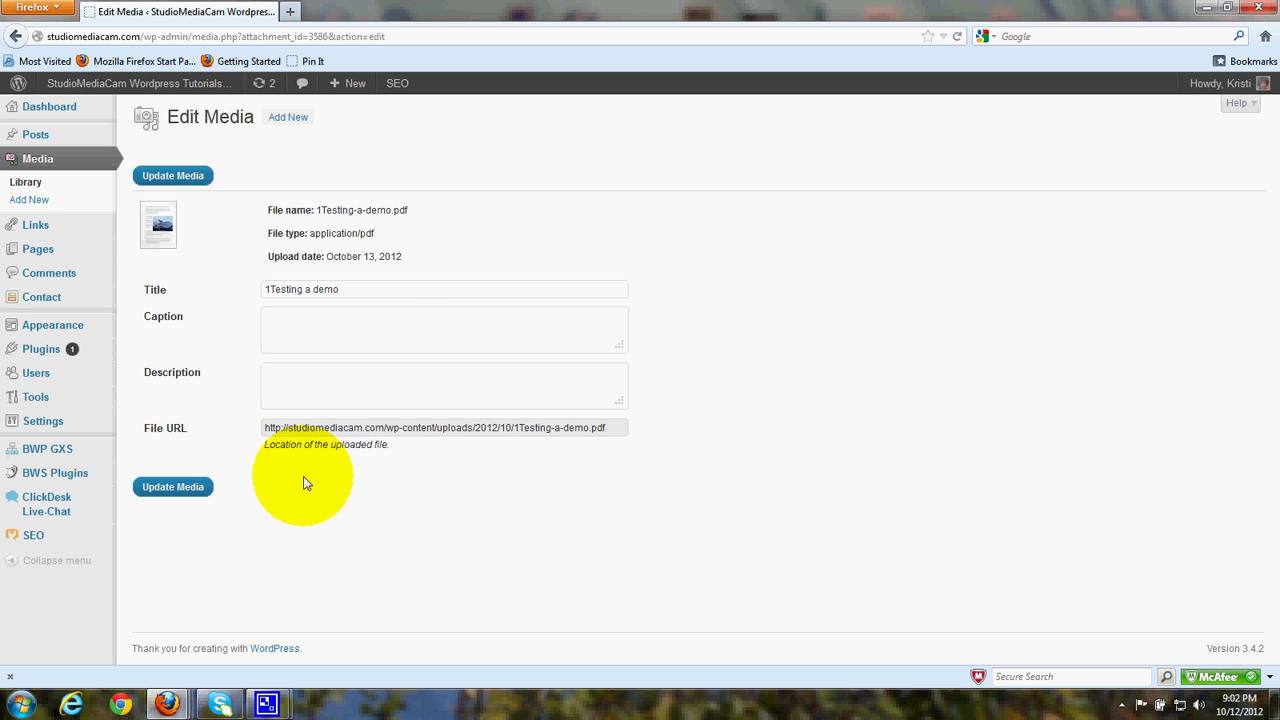
{"action": "mouse_move", "coordinate": [428, 432]}
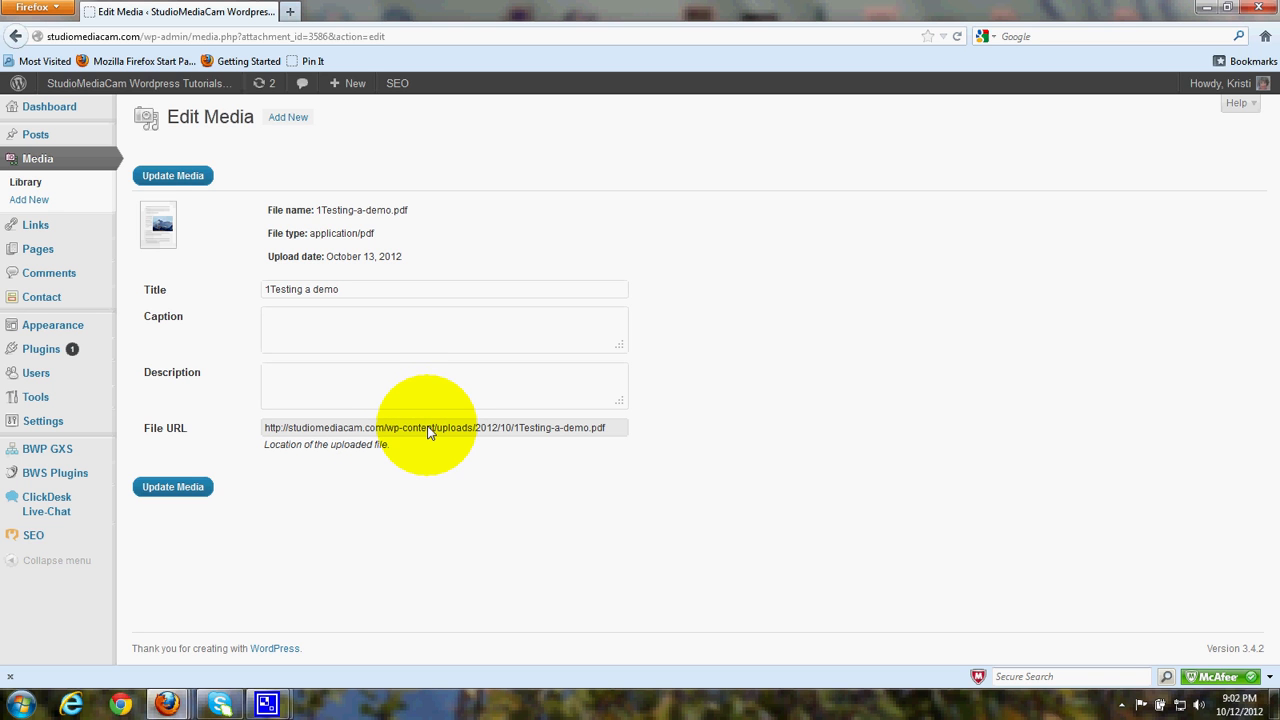